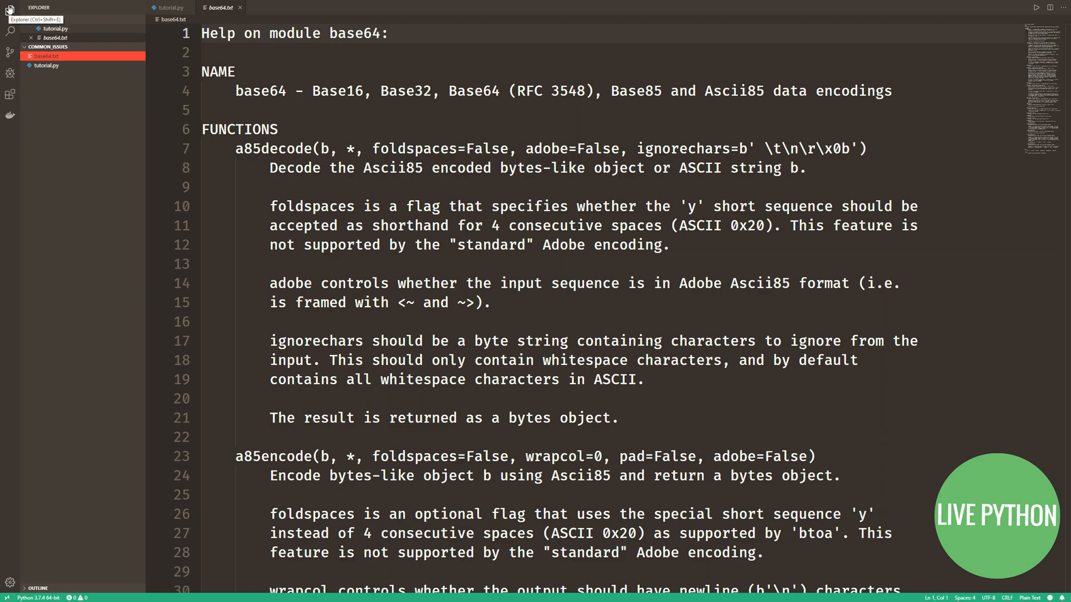
Step: Hide the Explorer, browse the base64 module help in base64.txt, then switch to tutorial.py
left_click(8, 10)
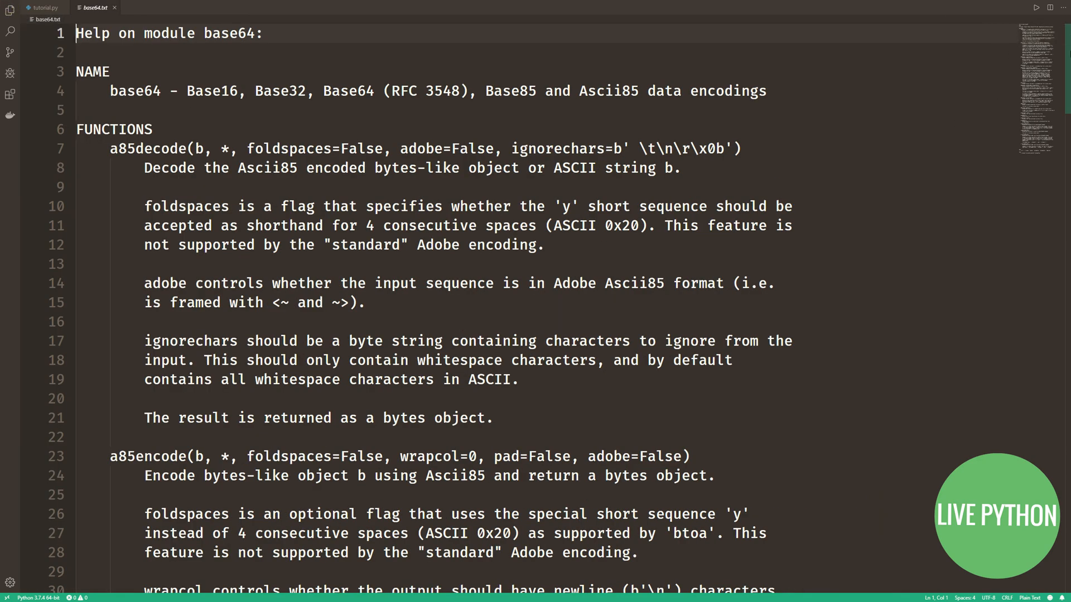
scroll("down", 3)
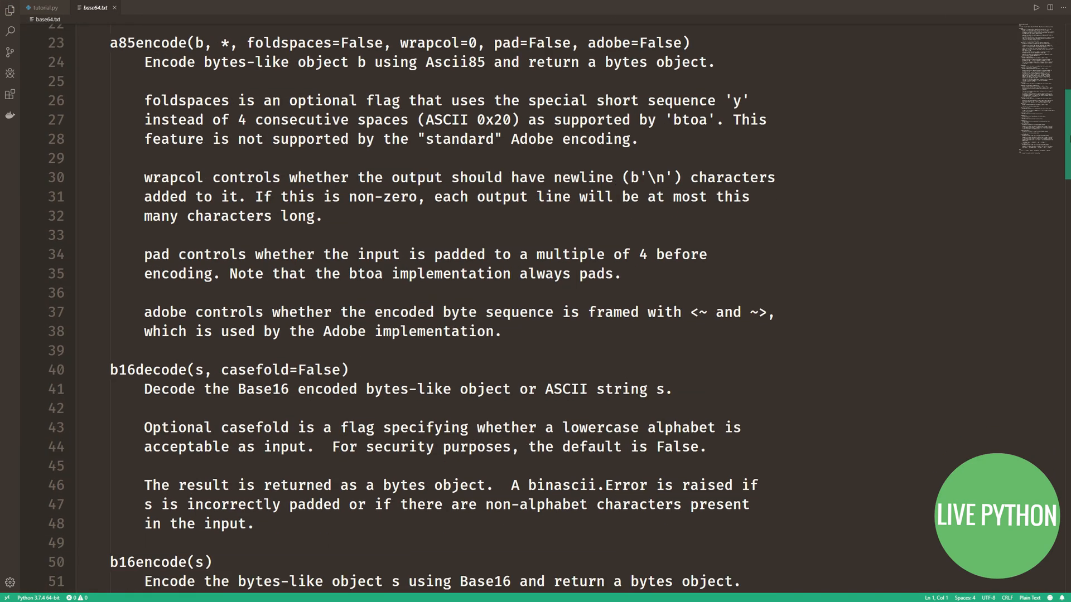
scroll("down", 3)
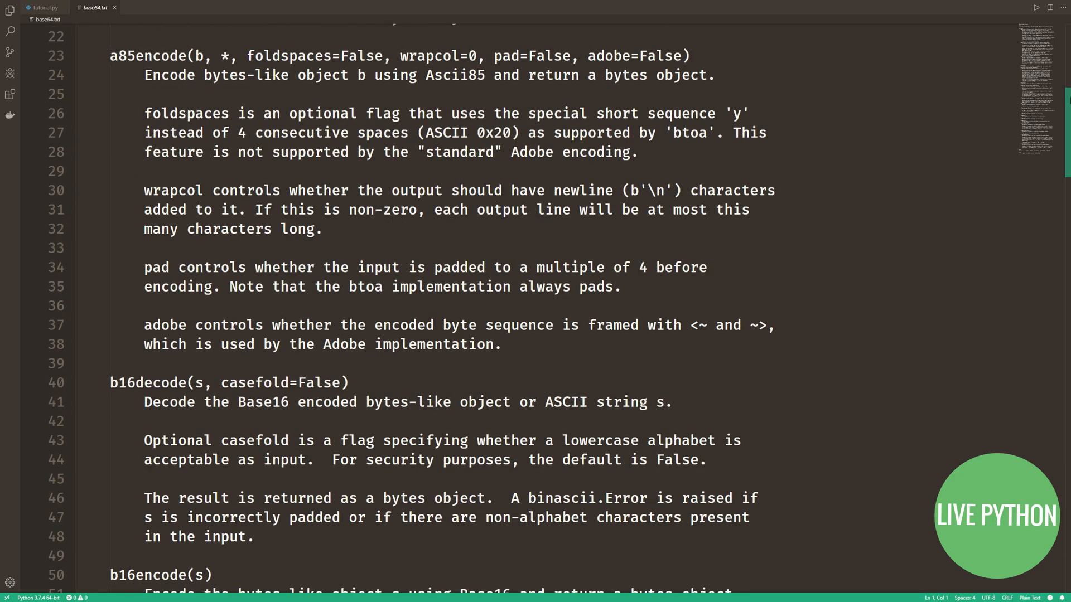
scroll("up", 3)
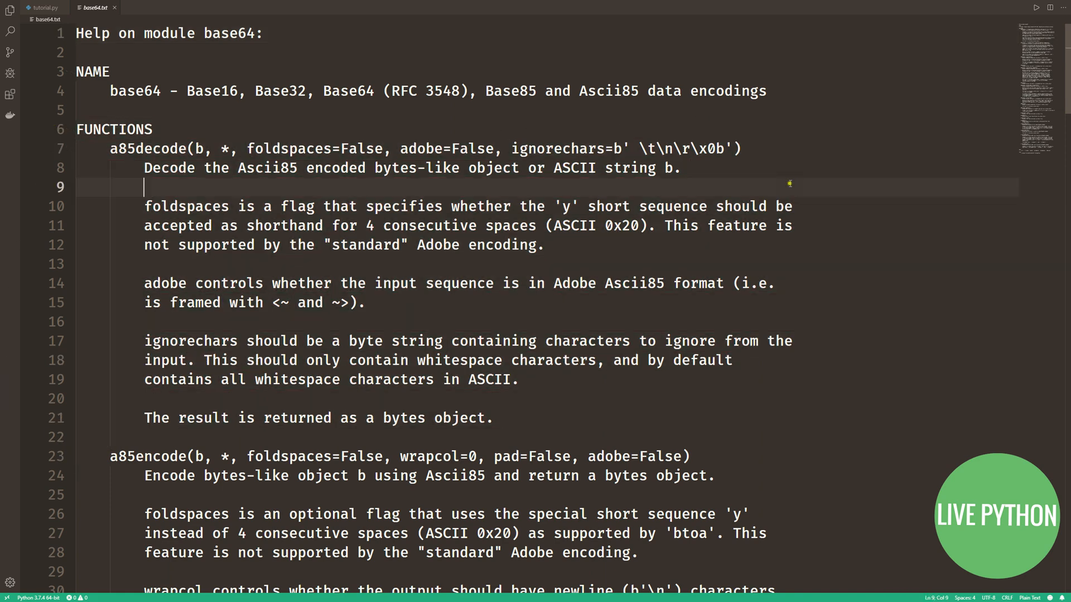
left_click(483, 225)
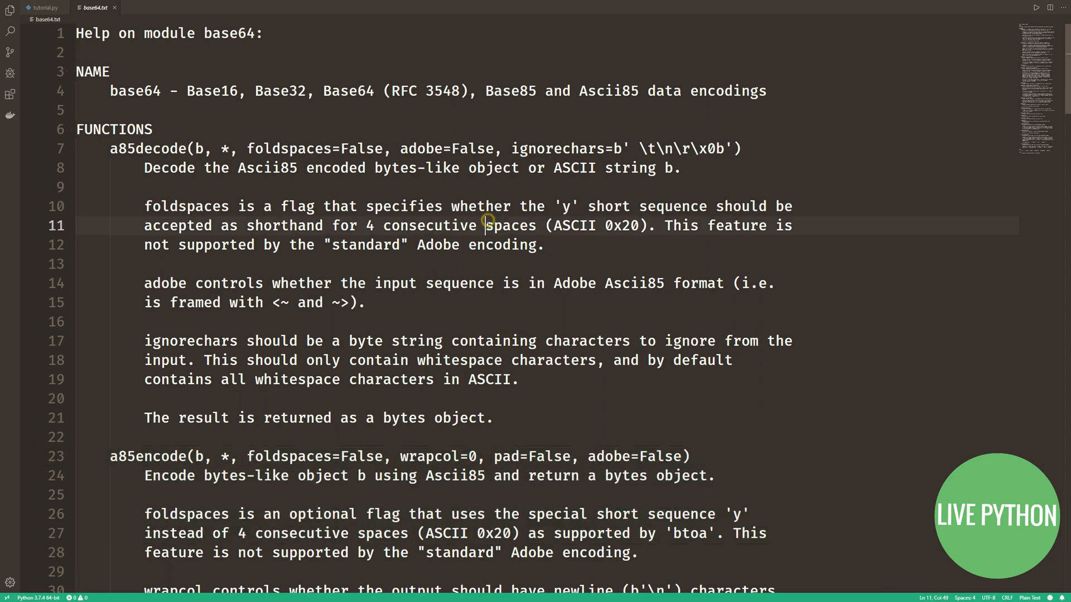
left_click(46, 8)
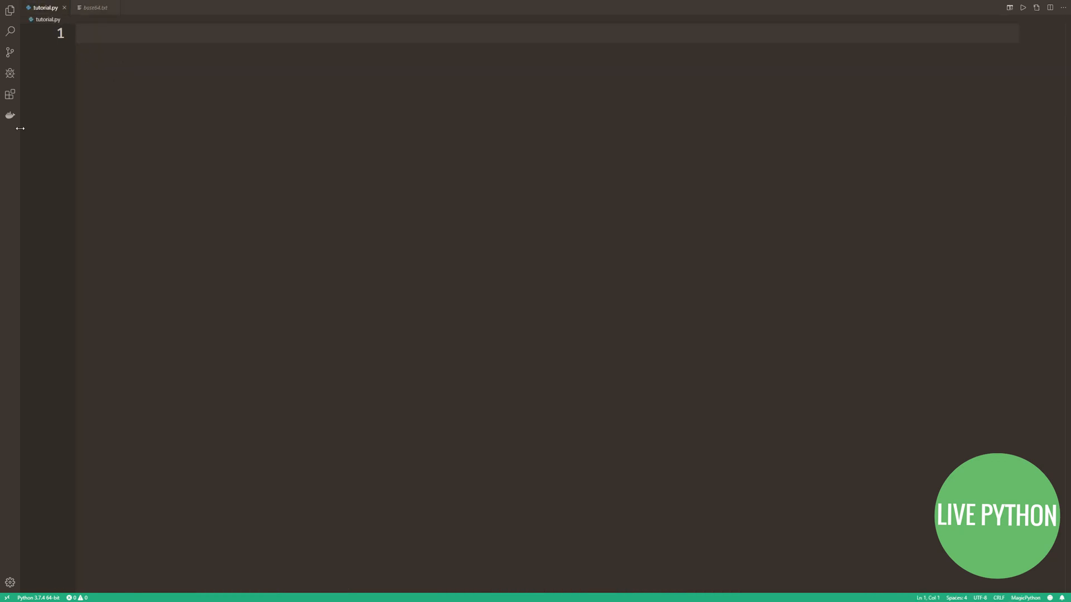
Step: Open base64.txt in a with block and loop until the first '*****' marker line
type("with open")
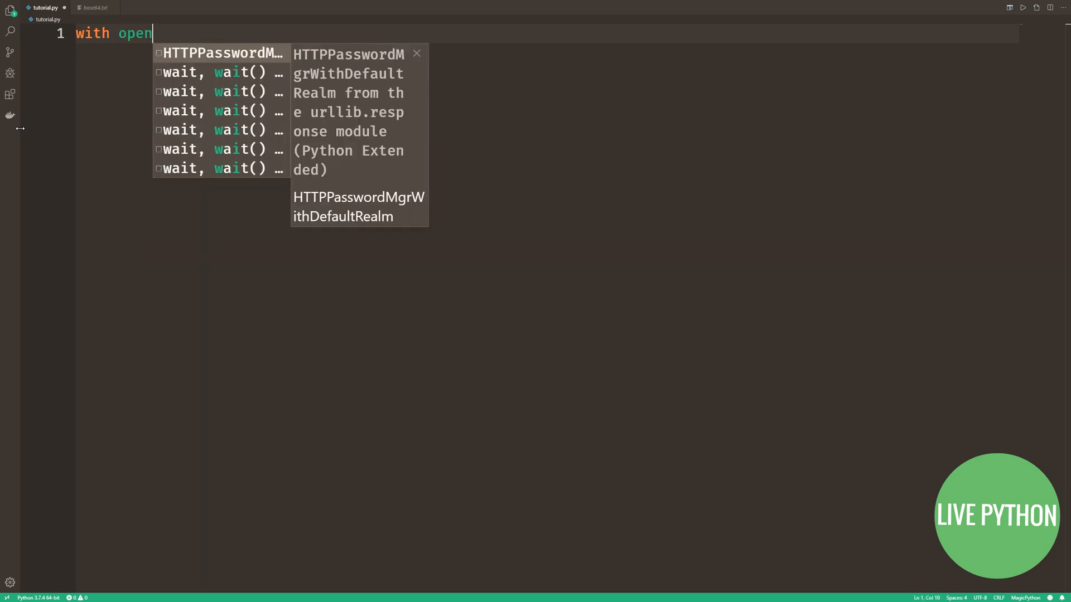
type("('')")
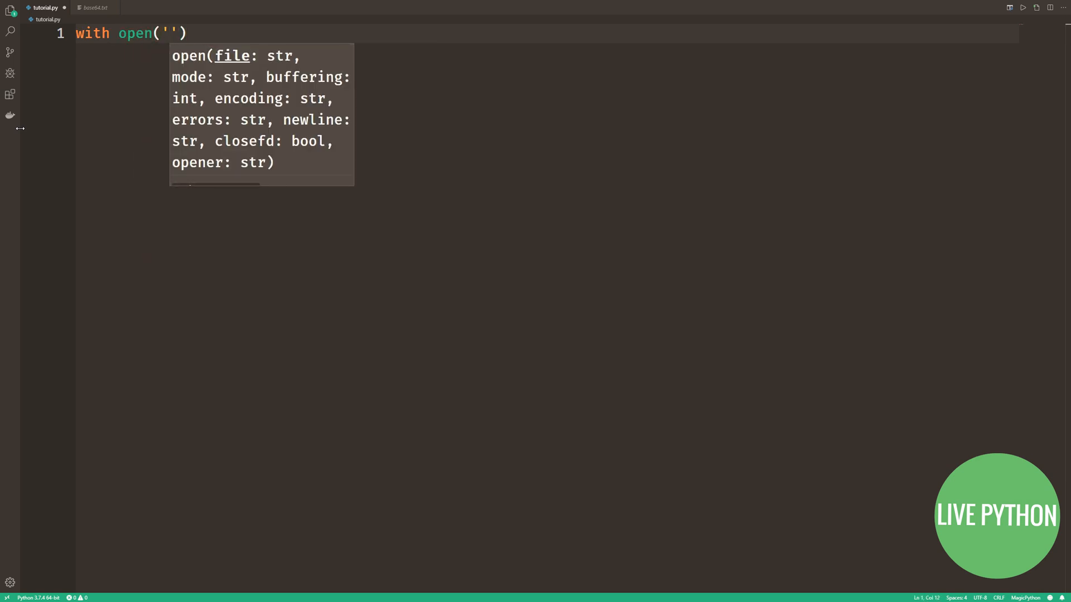
type("base64.txt")
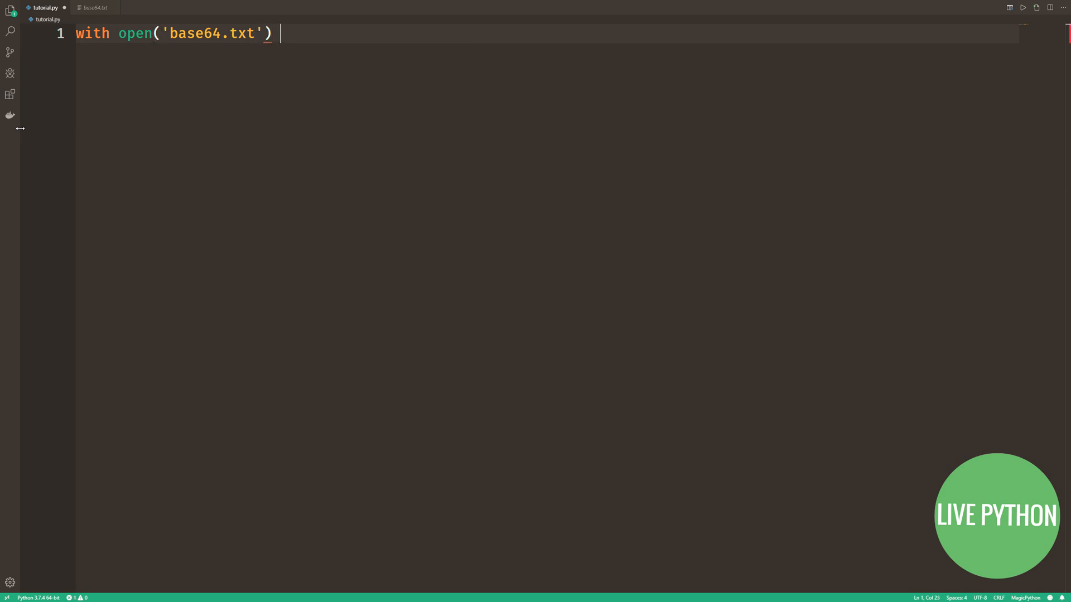
type("as f:")
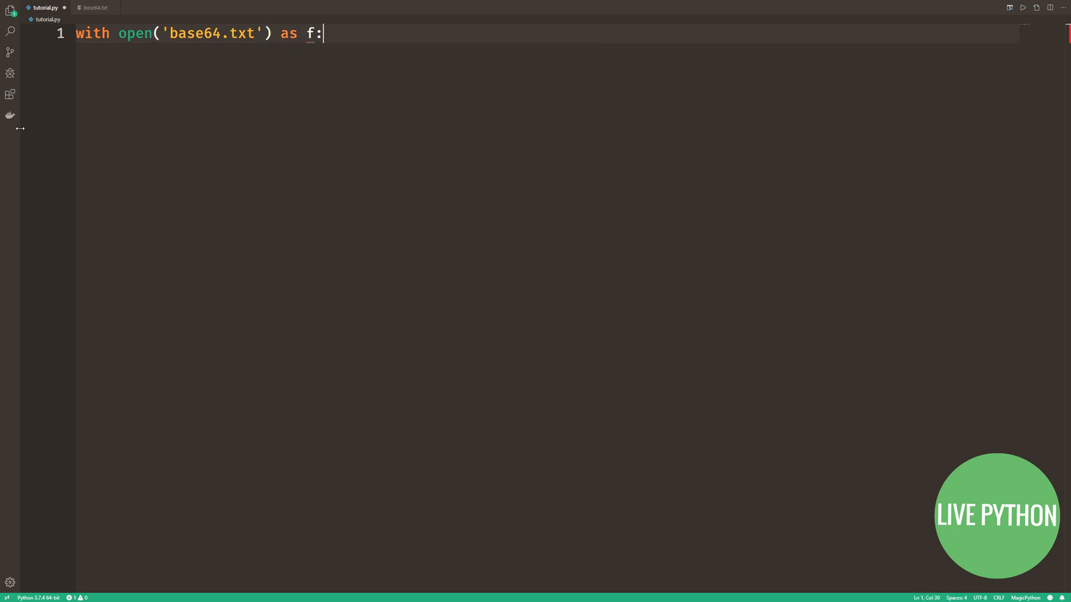
key("Enter")
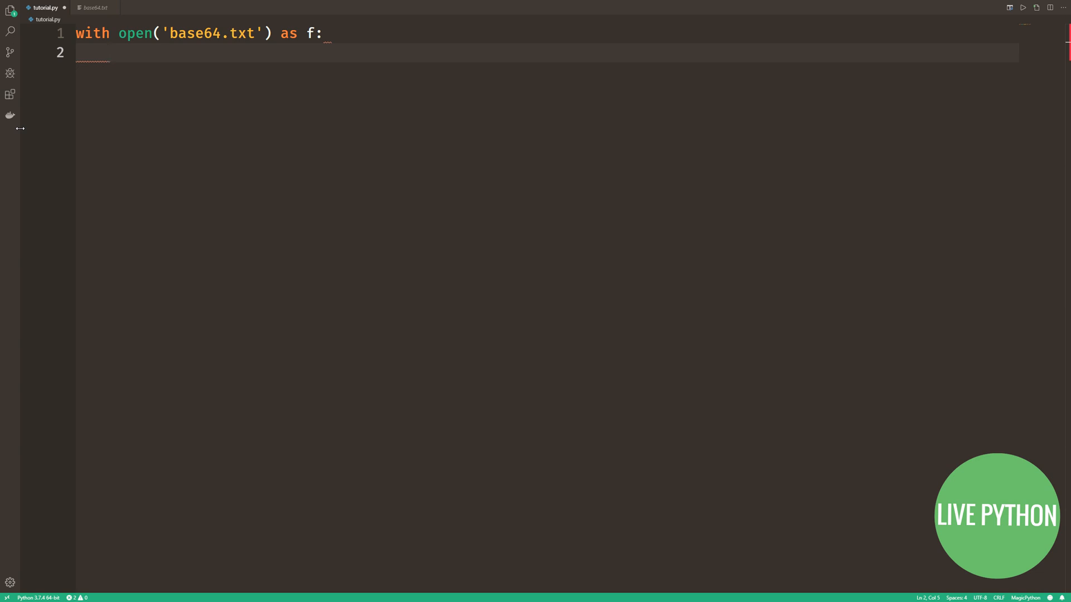
type("for line in f:")
type("if")
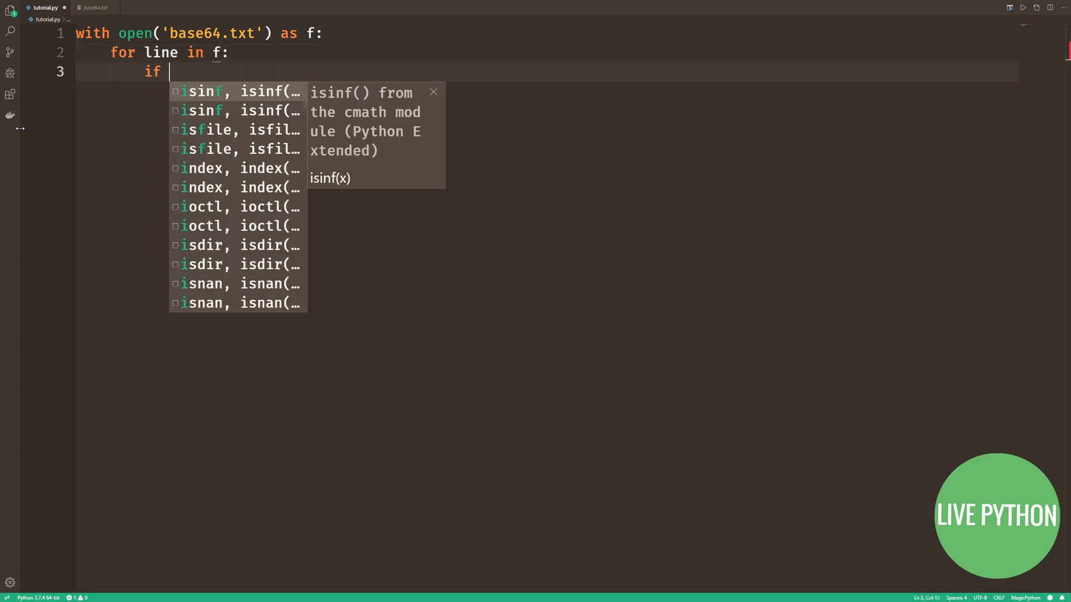
type("line.")
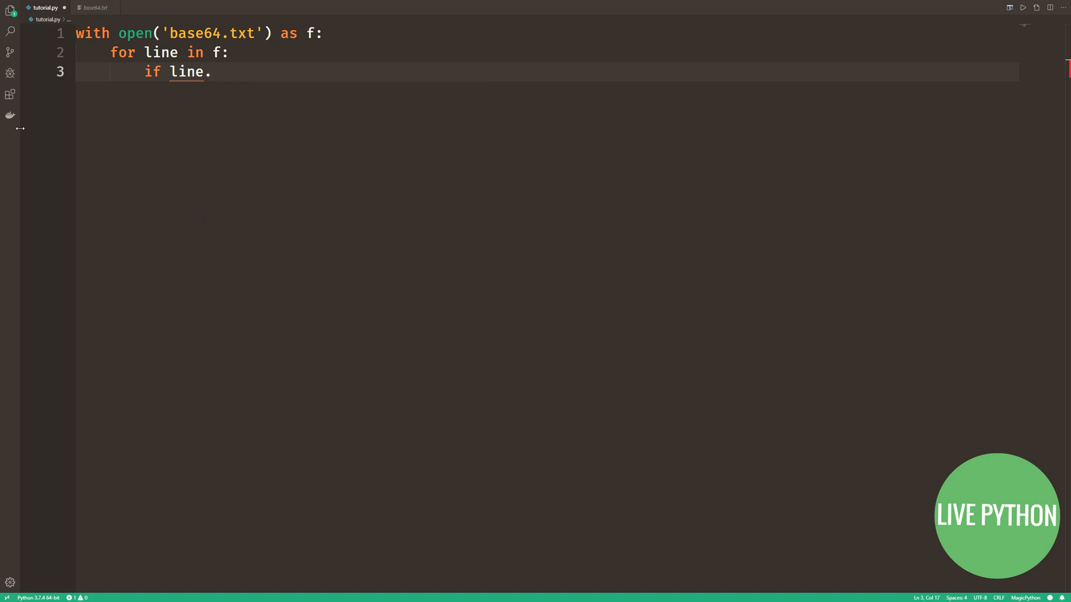
type("strip() == ''")
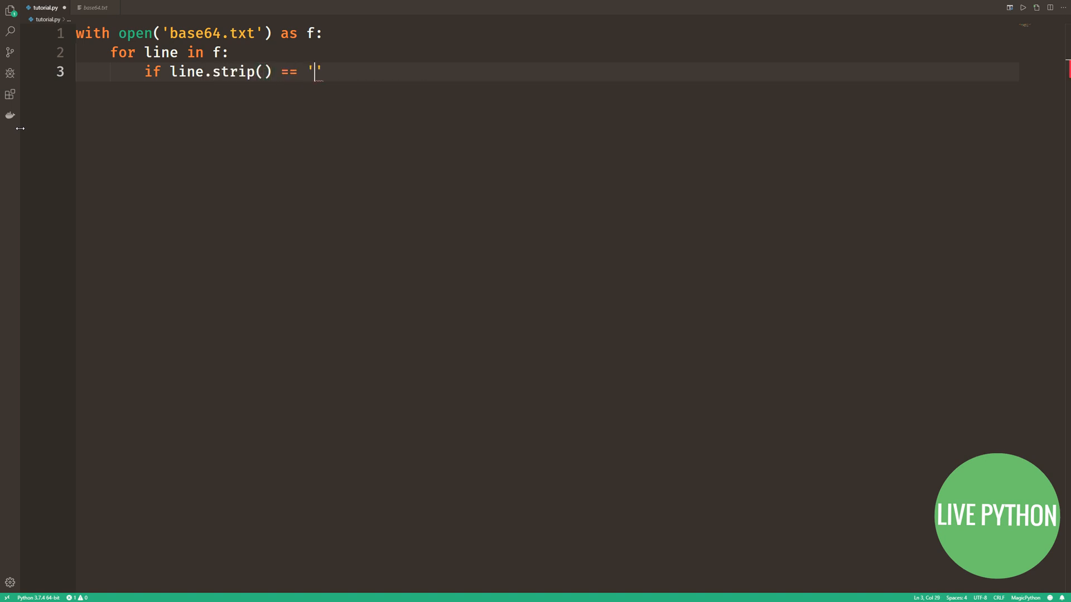
type("*****")
type("break")
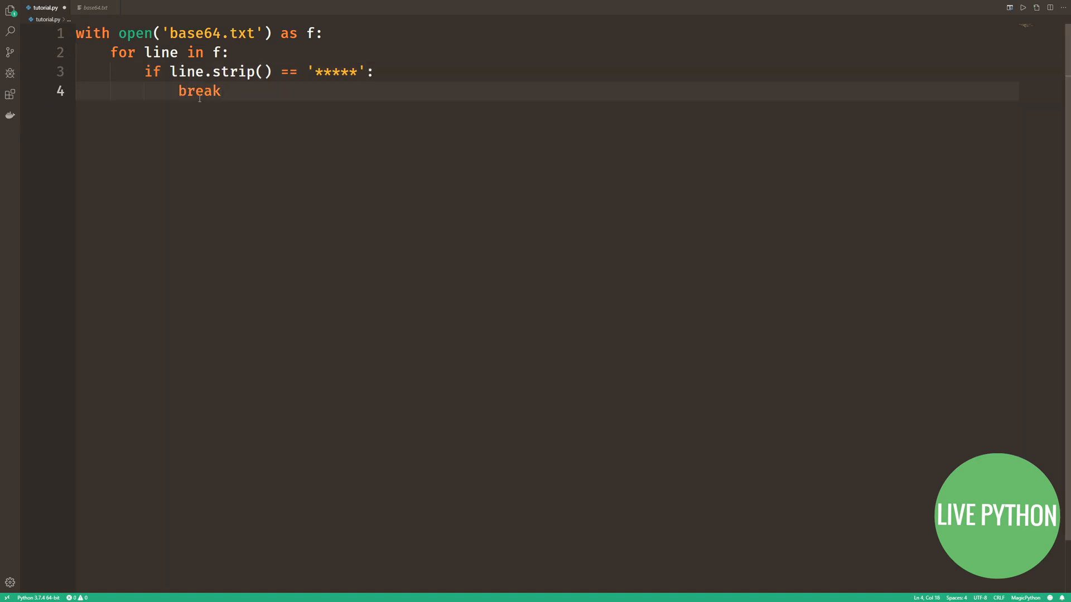
Step: Add a second loop printing each line until the next '*****' marker
type("for line in f:")
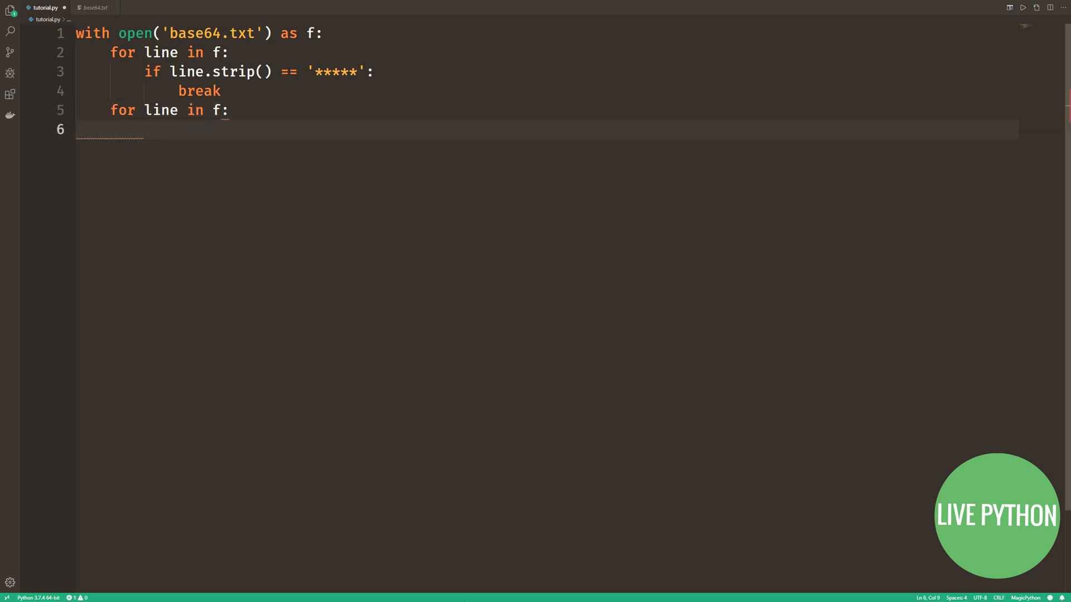
type("if line.strip() ==")
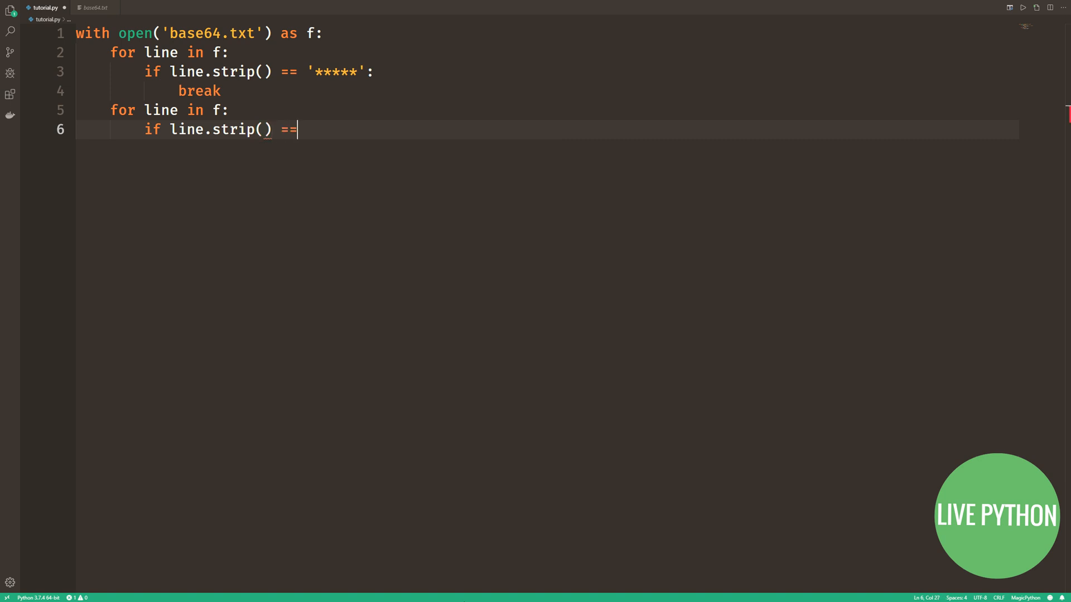
type("'*****':")
type("break")
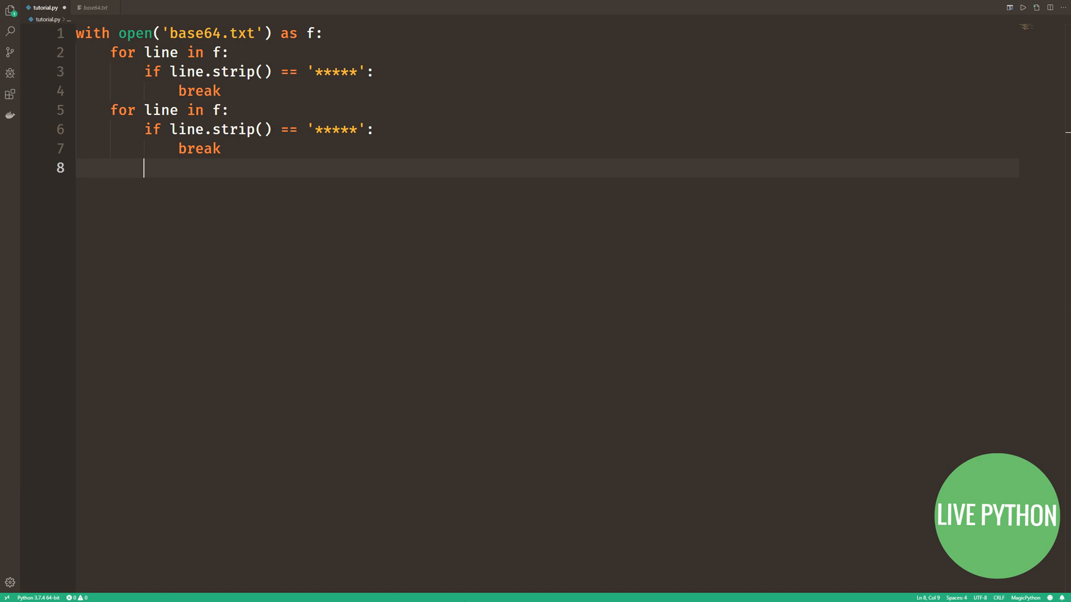
type("print(line")
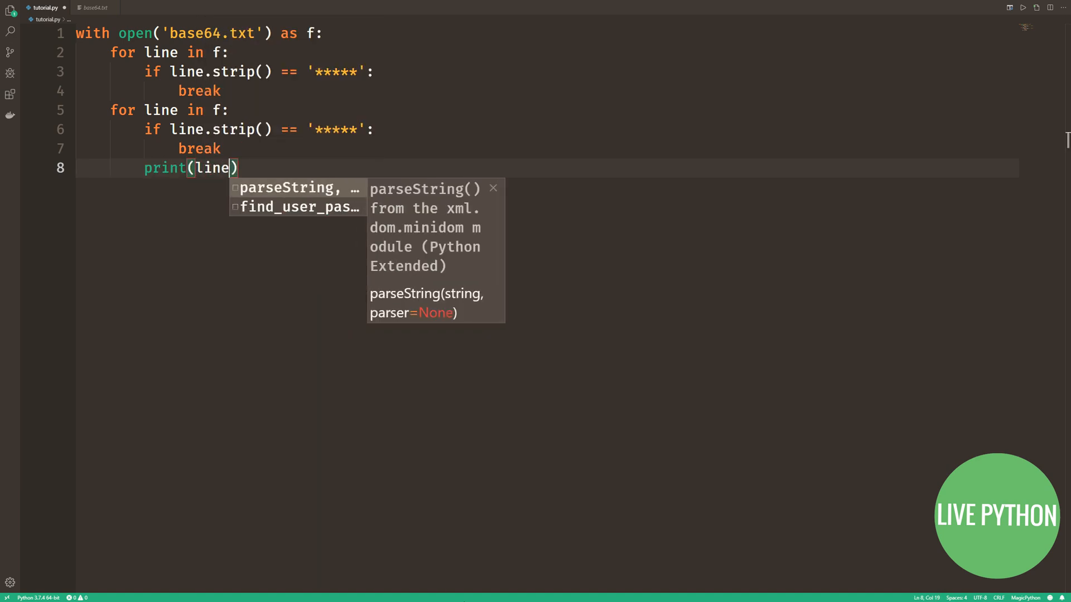
key("Enter")
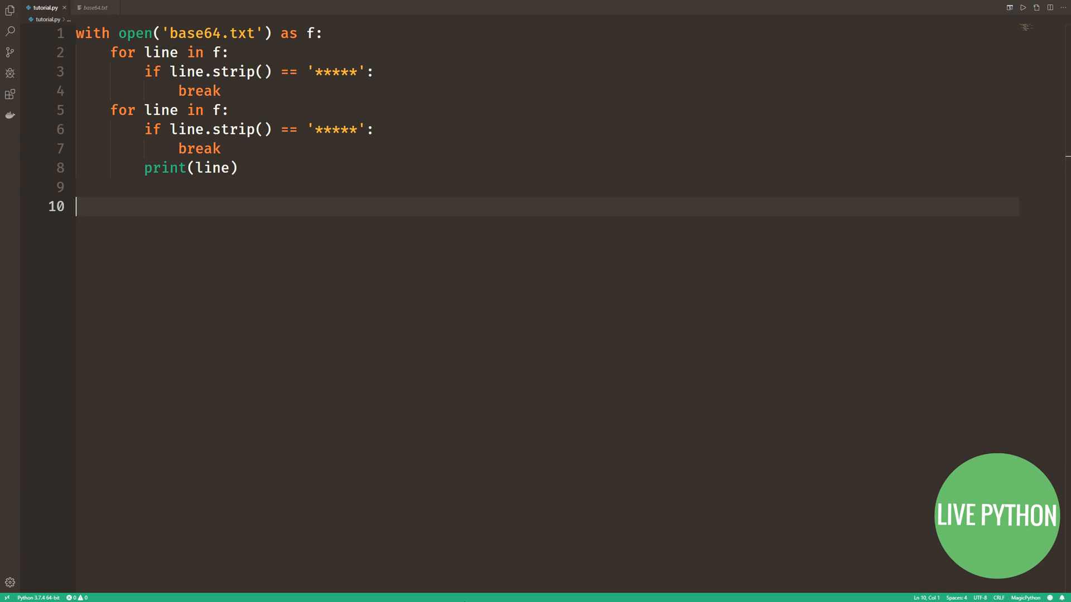
Step: Run the script, then add a '*****' marker line above FUNCTIONS in base64.txt
left_click(1023, 7)
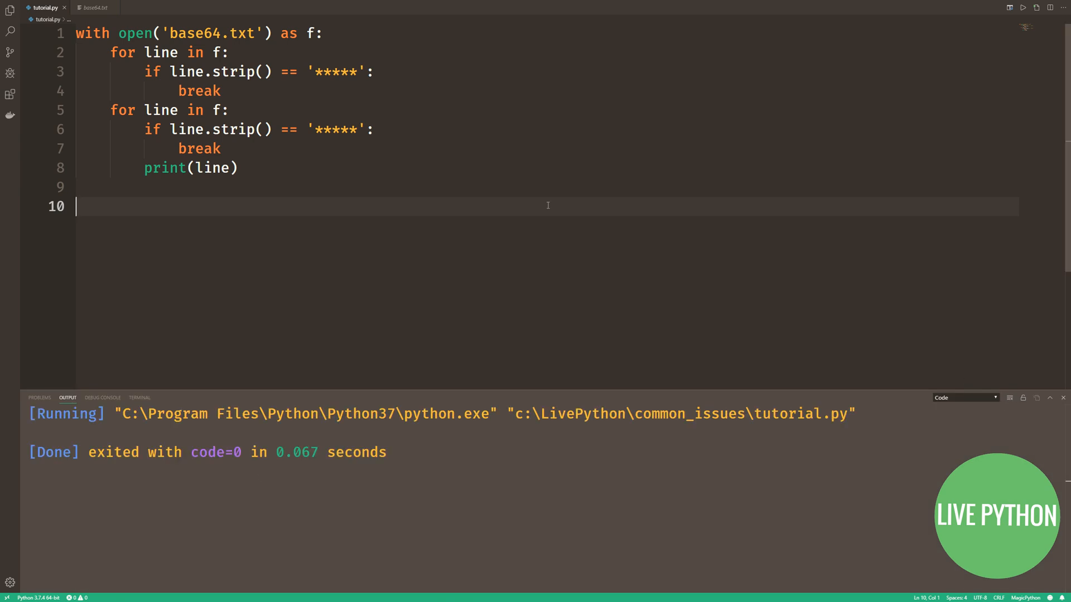
left_click(92, 7)
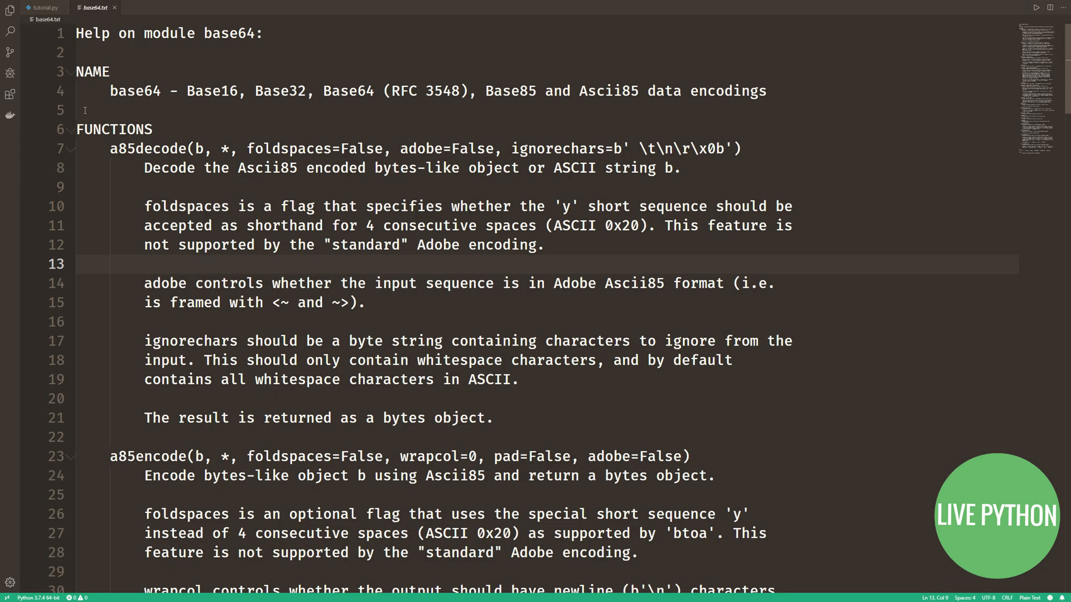
type("*****")
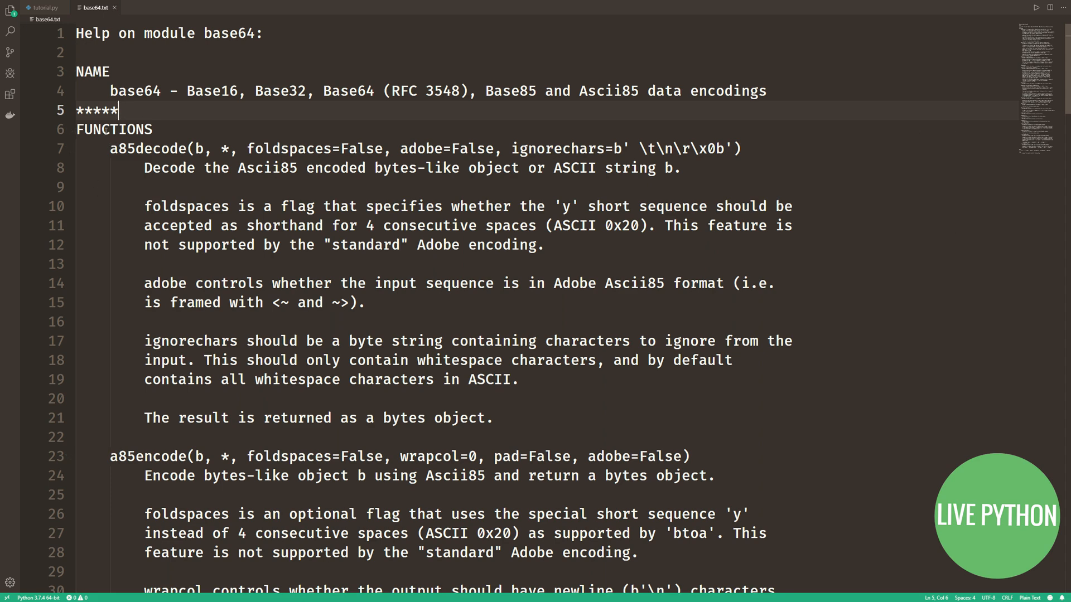
Step: Back in tutorial.py, add end='' to the print call
left_click(41, 8)
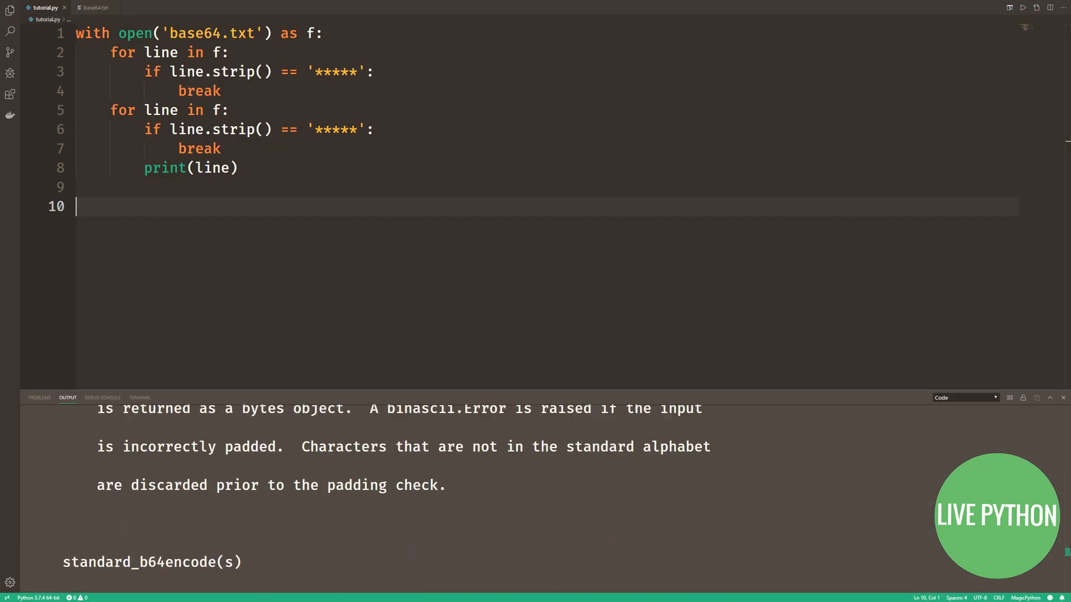
scroll("down", 3)
type(", ")
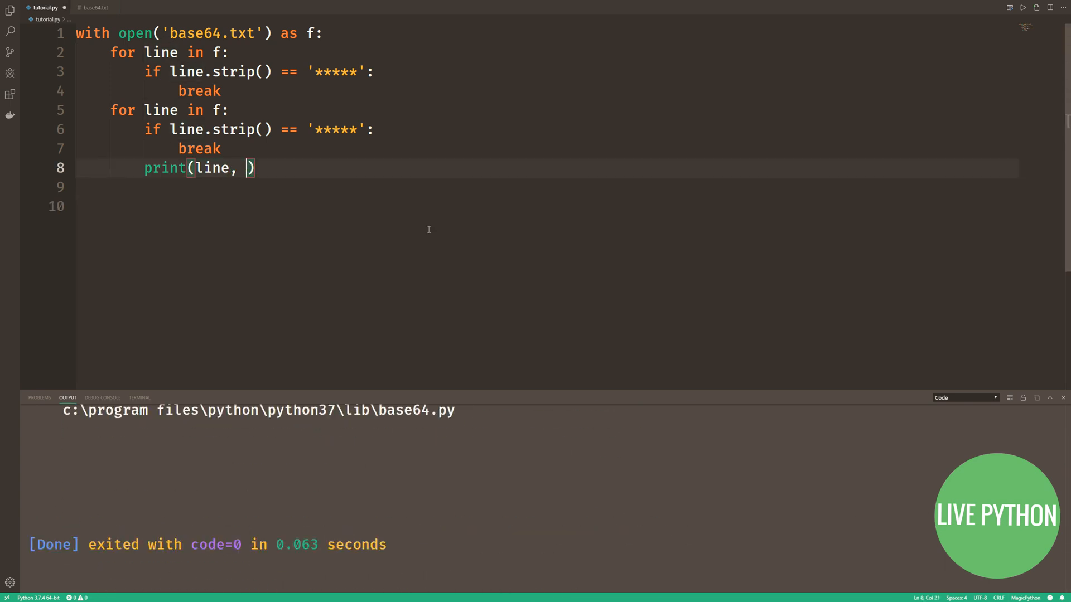
type("end=''")
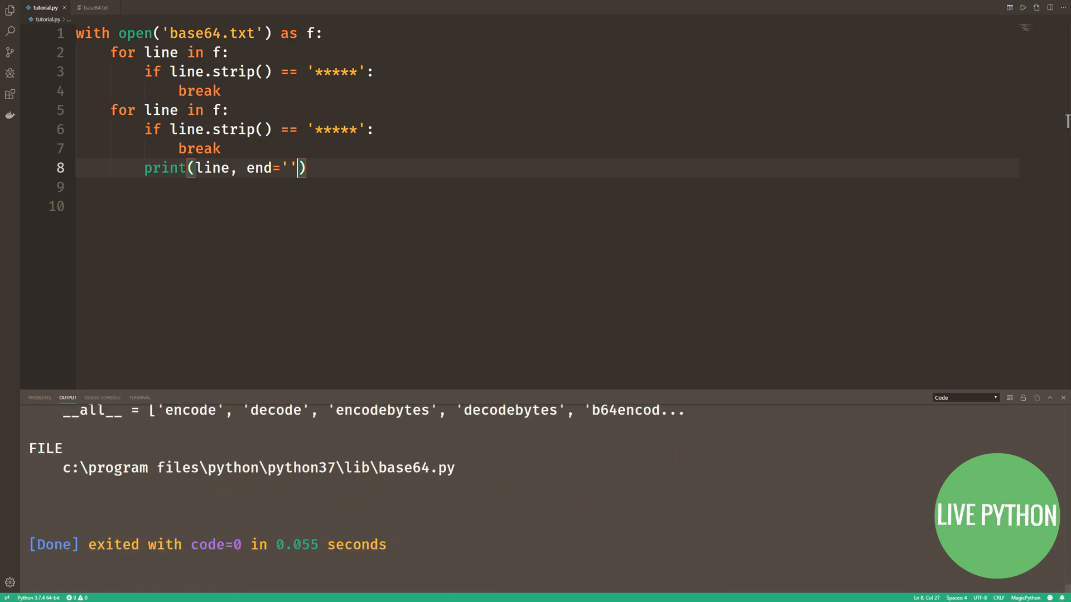
Step: Rerun tutorial.py to print the FUNCTIONS section, then return to base64.txt for a line-9 marker
left_click(93, 8)
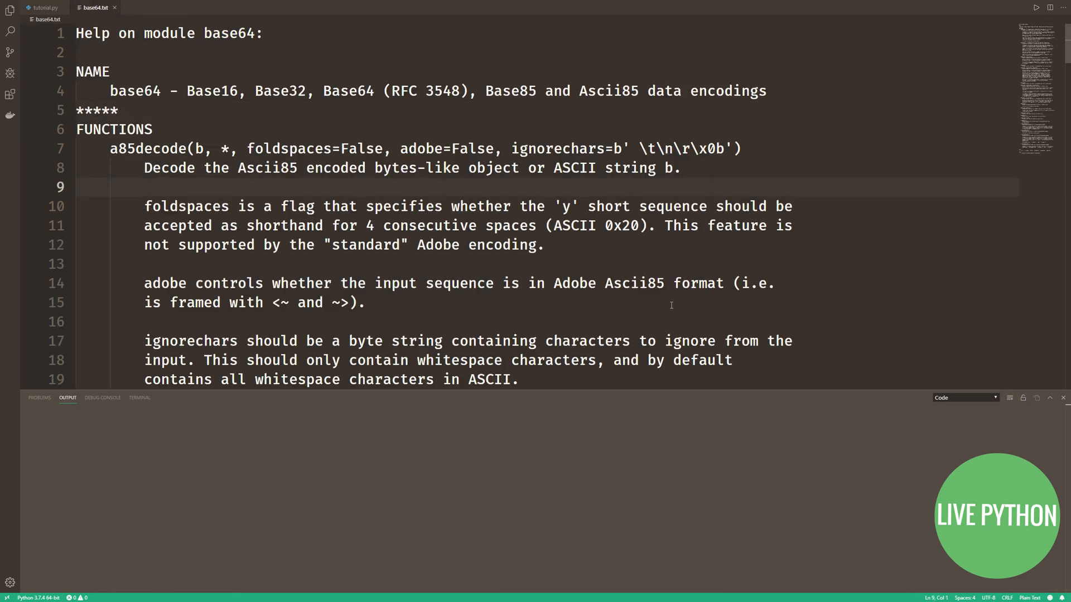
left_click(43, 17)
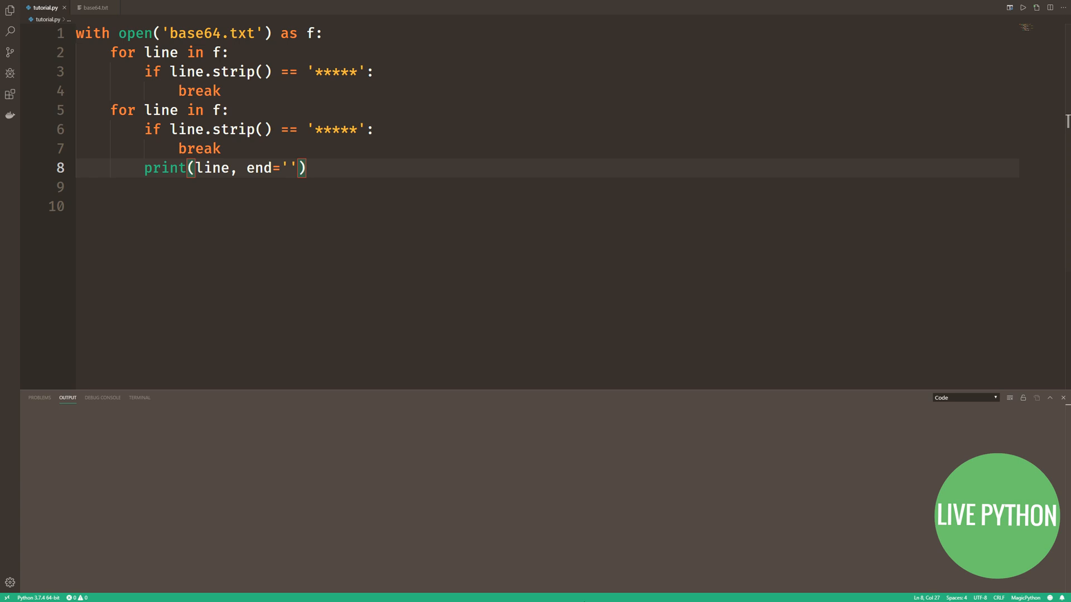
left_click(1023, 6)
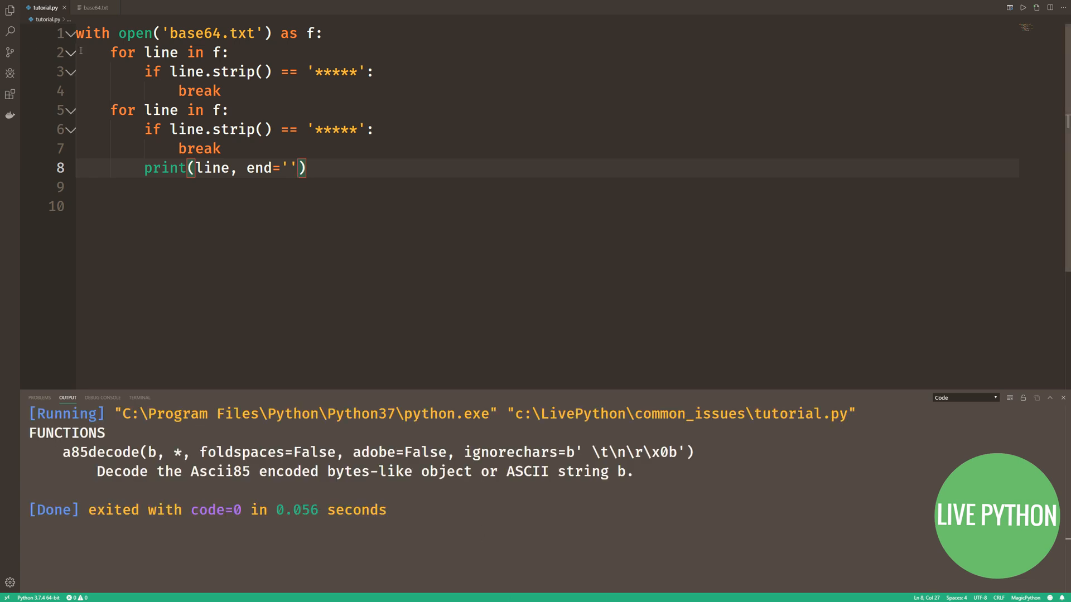
left_click(95, 8)
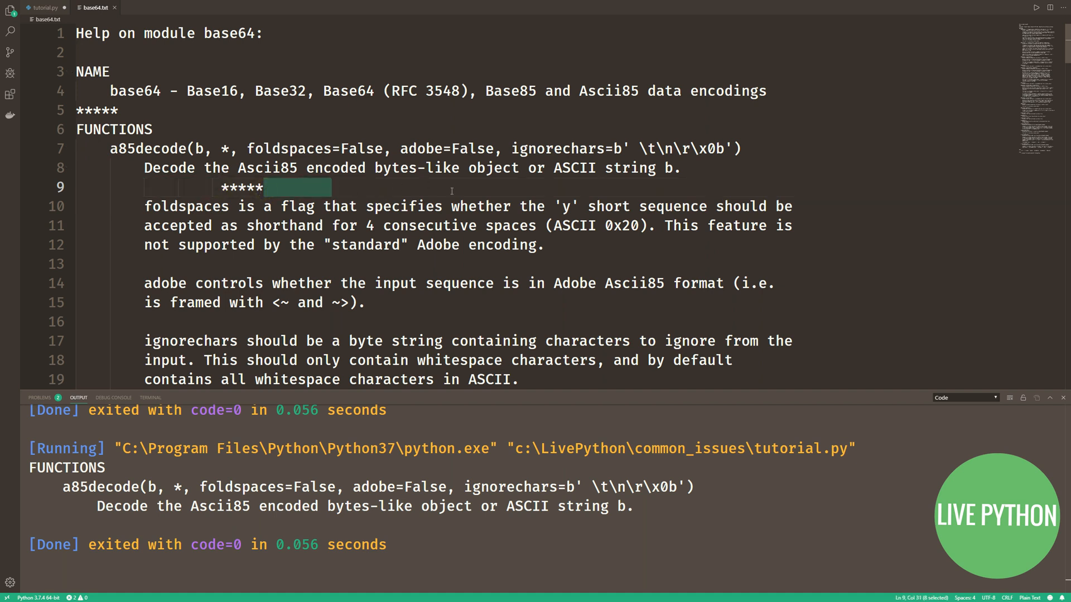
left_click(49, 7)
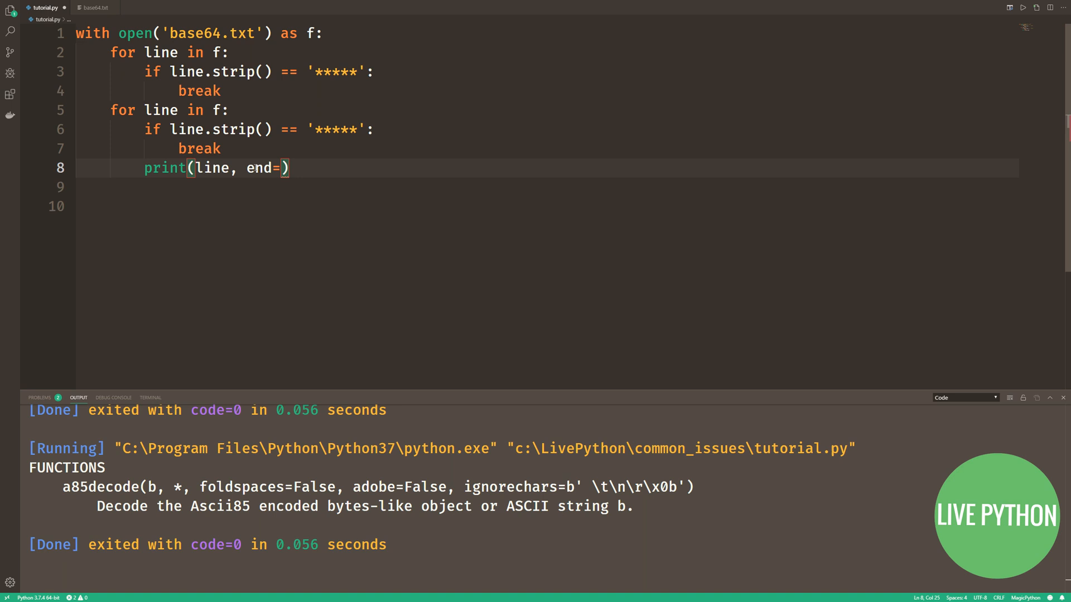
double_click(335, 130)
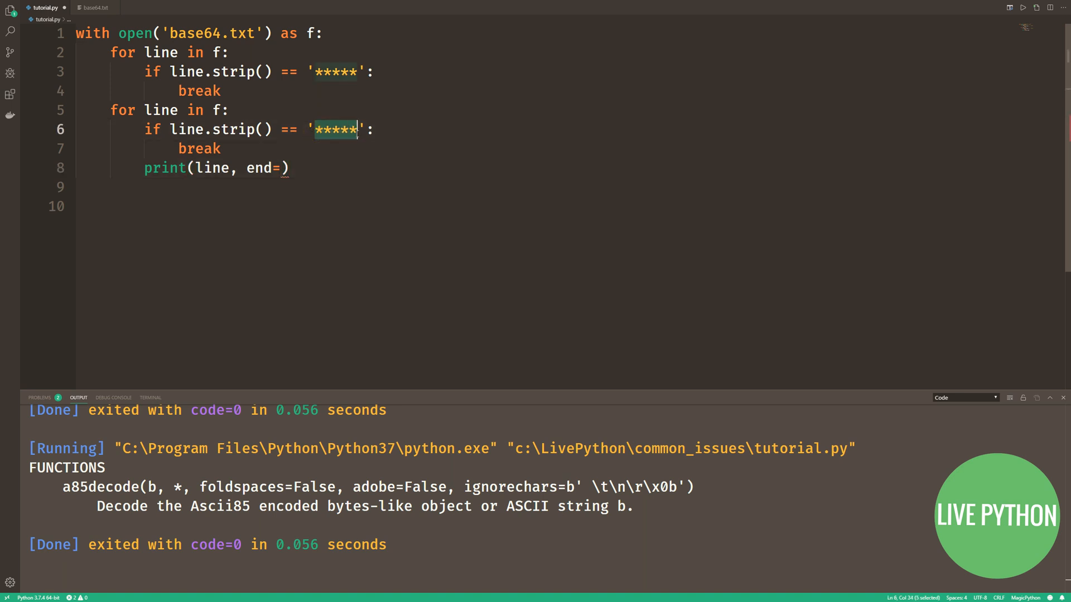
left_click(78, 206)
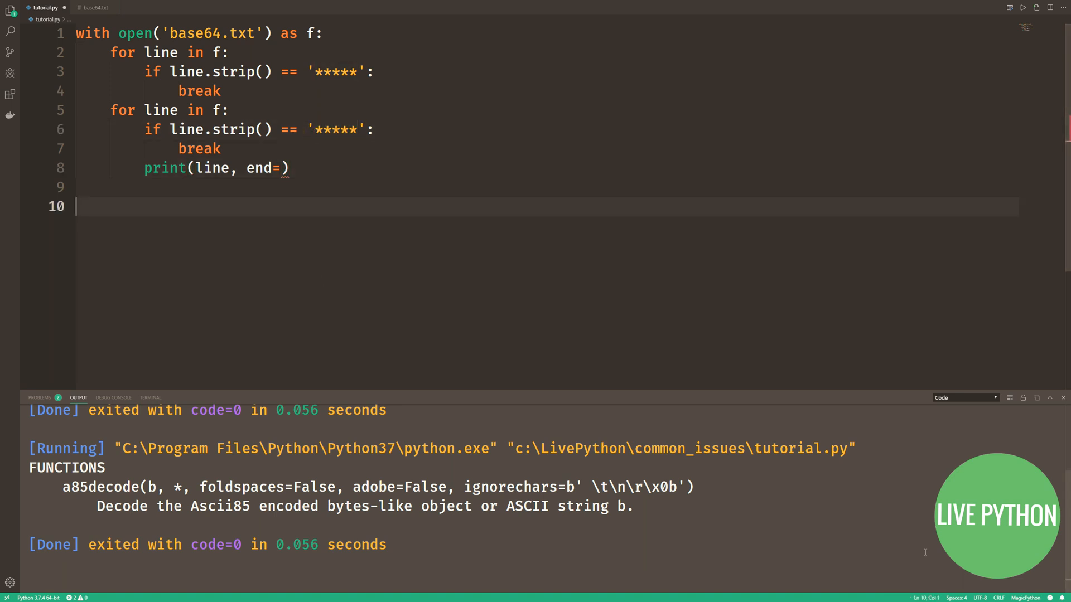
left_click(1008, 397)
type("a = open('")
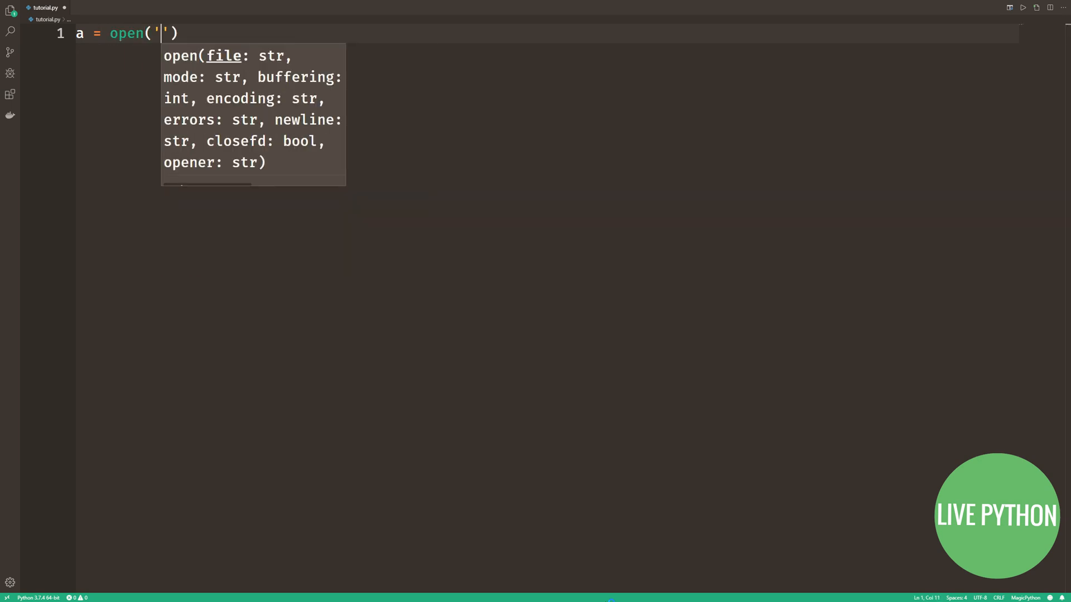
Step: Open 'C:\LivePython\common_issues\base64.txt' with single backslashes, run, and inspect the '\x08' OSError
type("C:\\LivePyth")
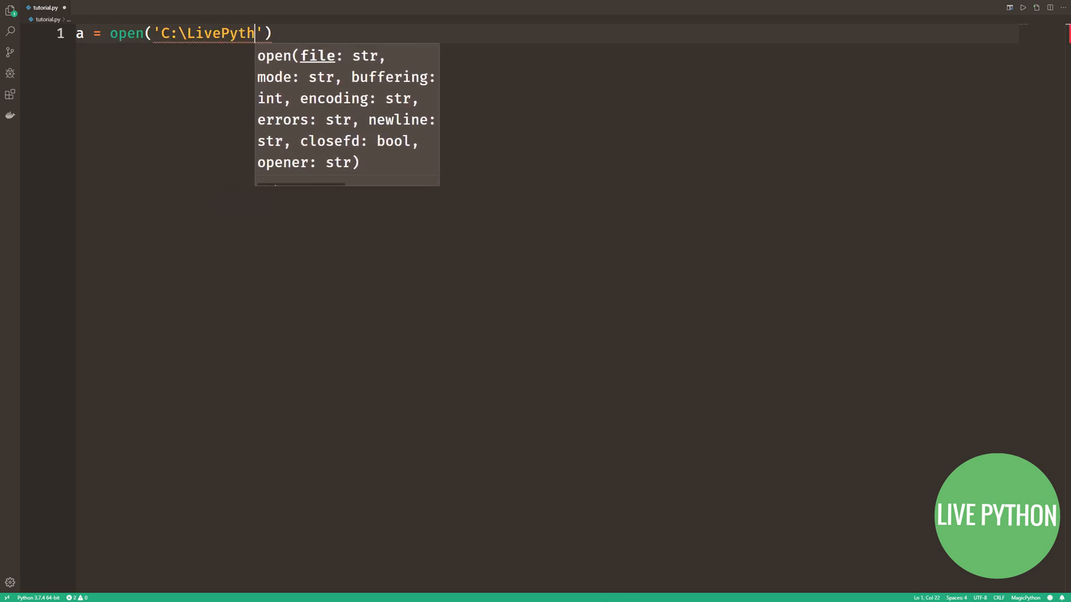
type("on\\common_issues")
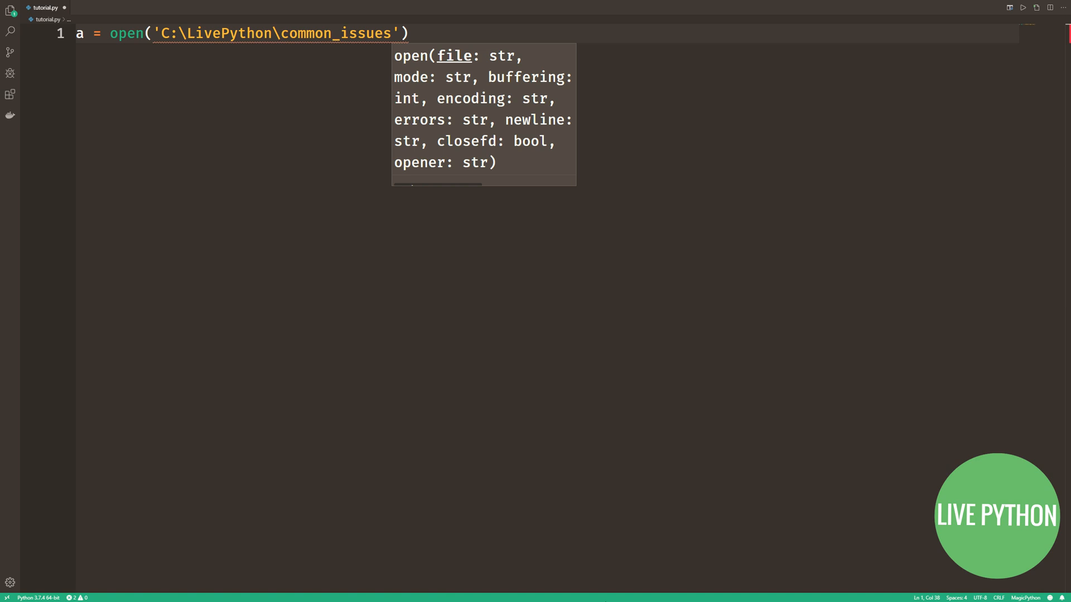
type("\\base64.txt")
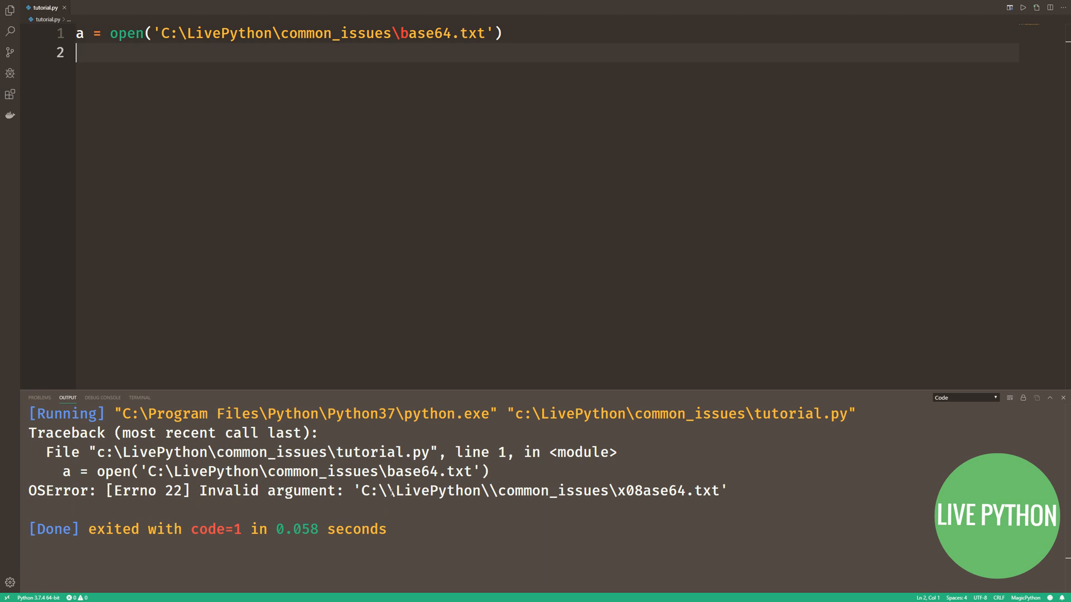
double_click(622, 490)
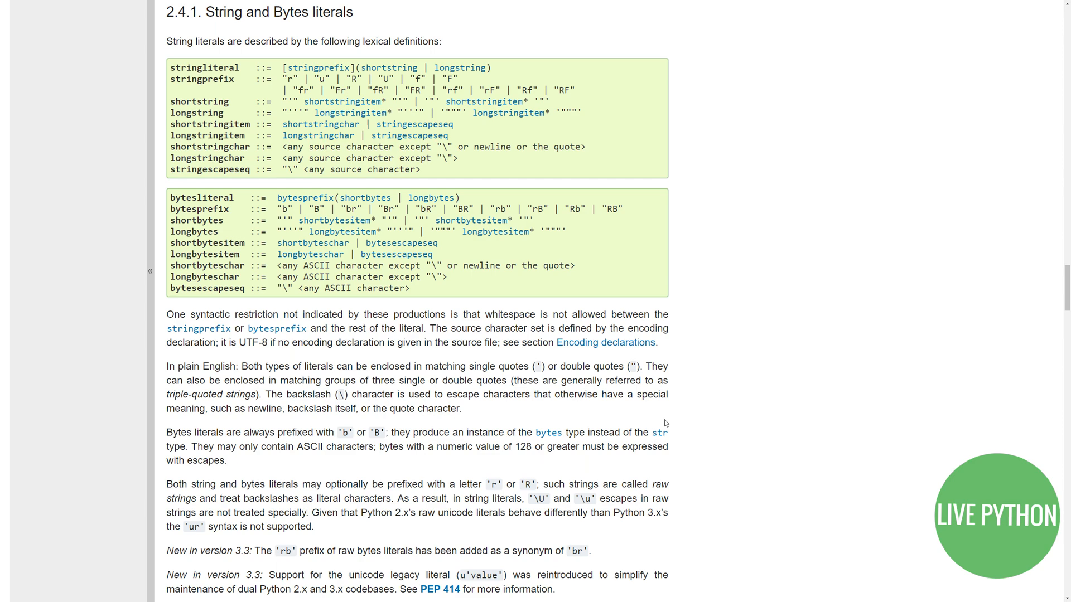
Step: Scroll the Python reference to section 2.4.1 String and Bytes literals
scroll("down", 3)
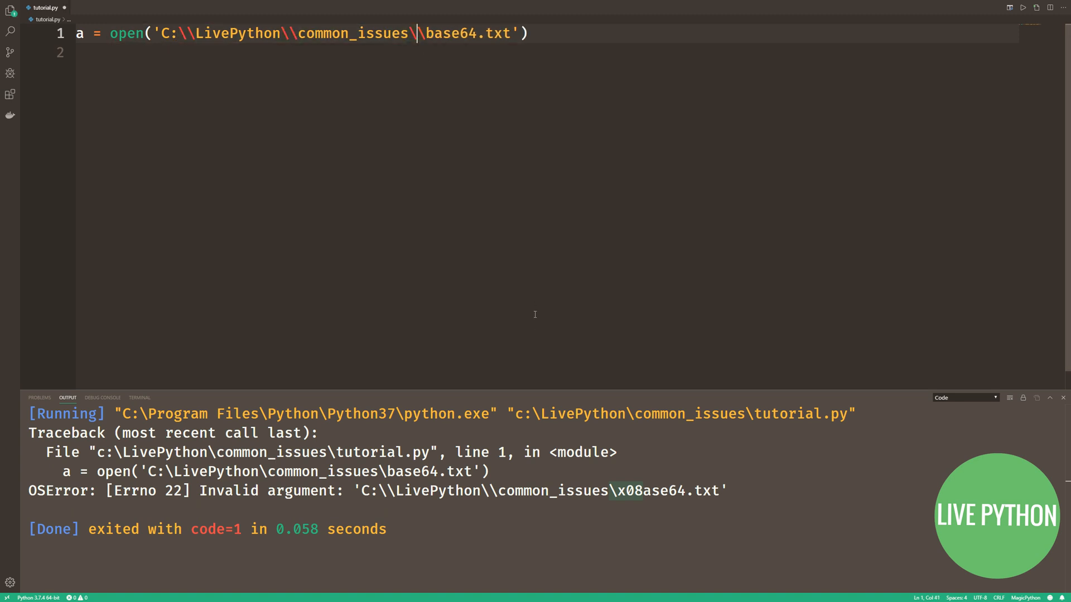
Step: Try doubled backslashes, then an r raw-string prefix, on the base64.txt path
left_click(1023, 7)
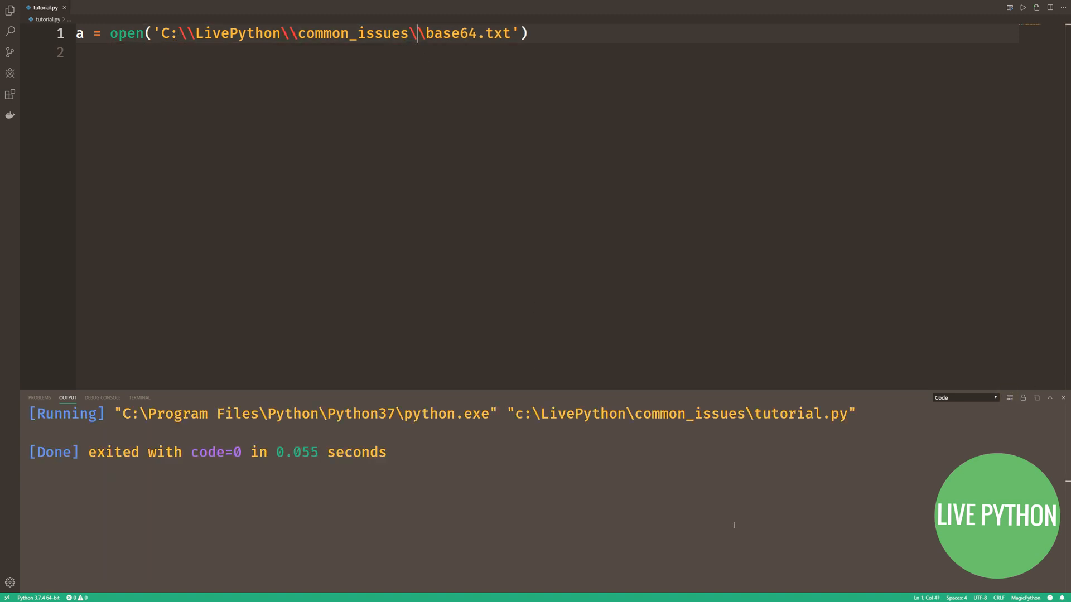
type("\\")
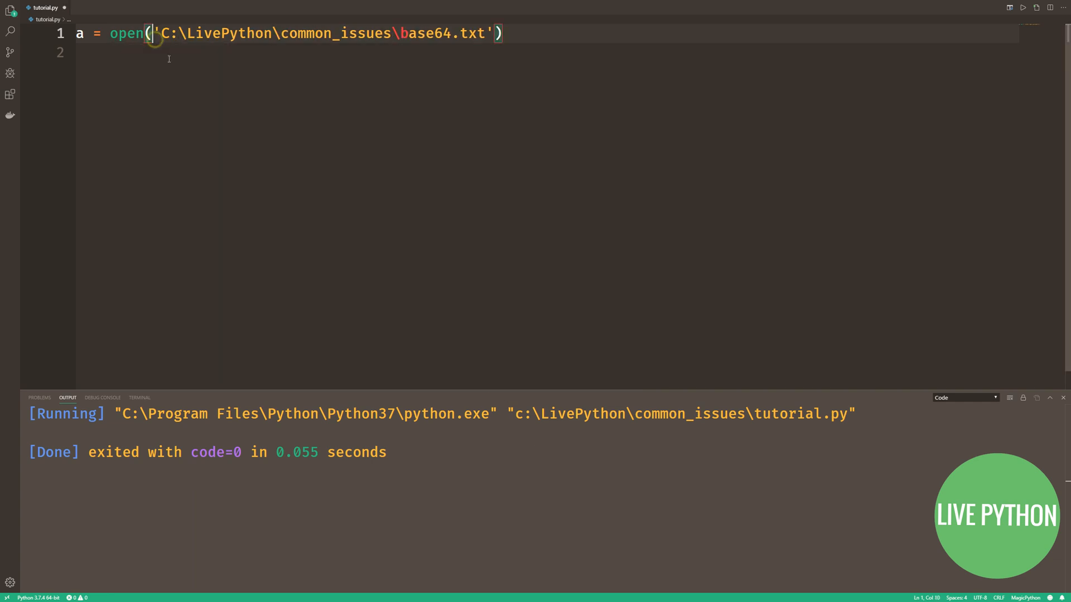
type("r")
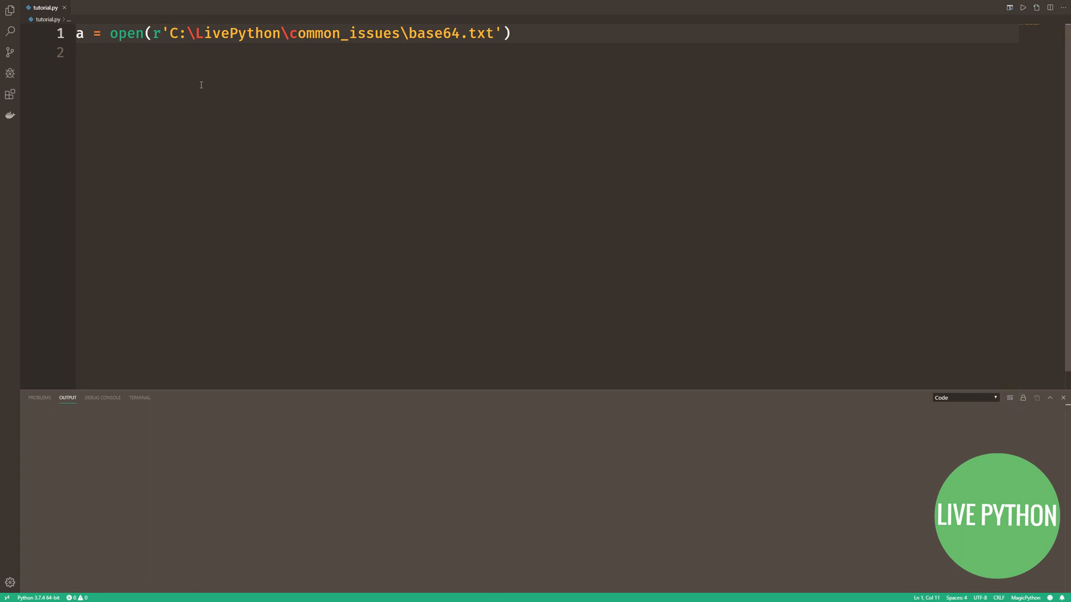
key("Backspace")
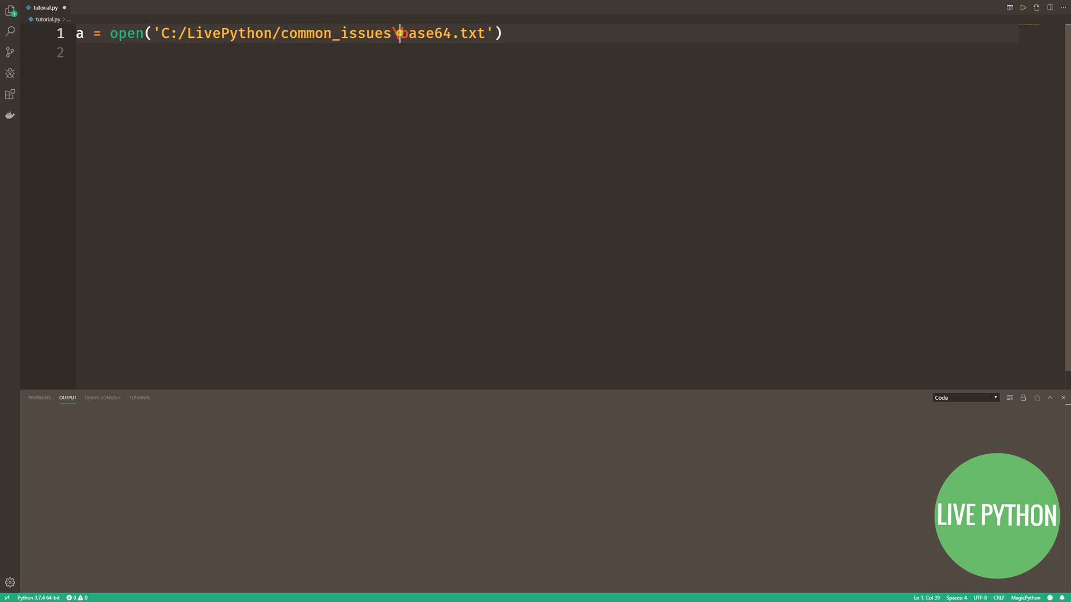
left_click(1023, 7)
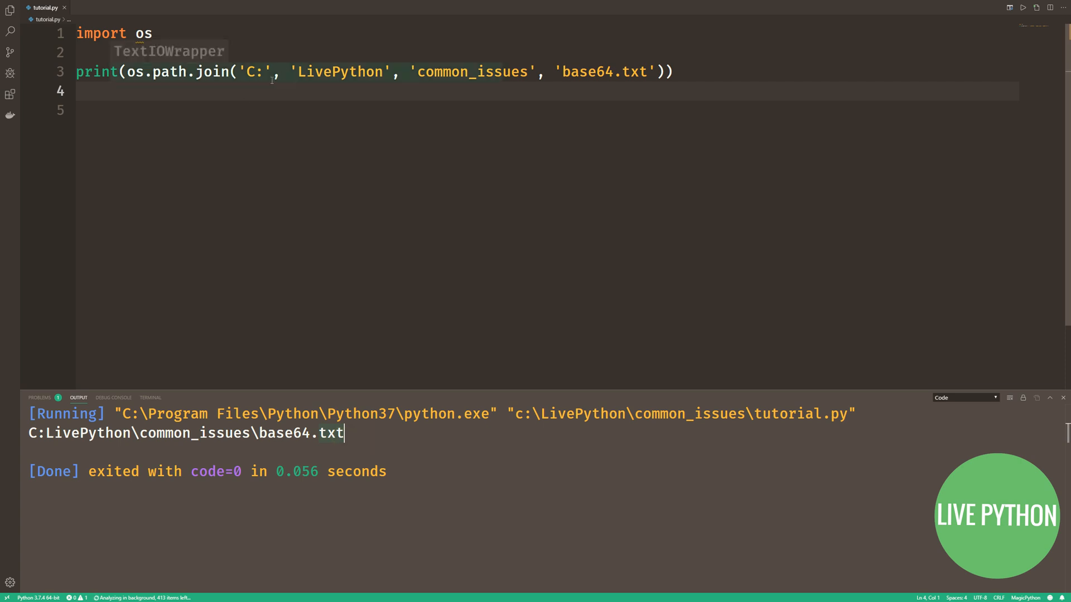
Step: Print an os.path.join path and os.sep to show the backslash separator
type("print(os.sep")
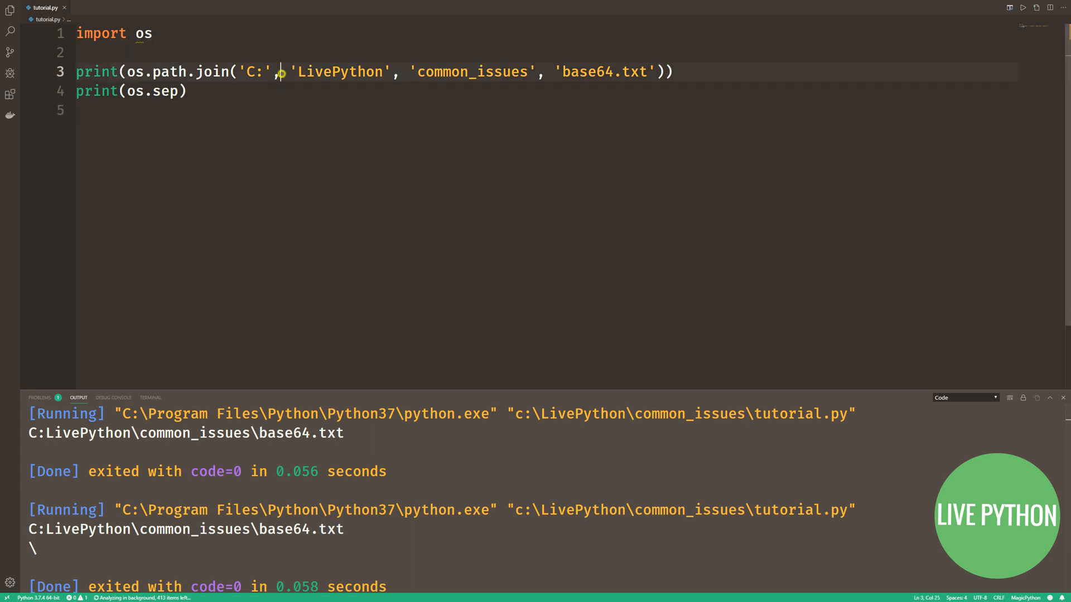
type("os.sep,")
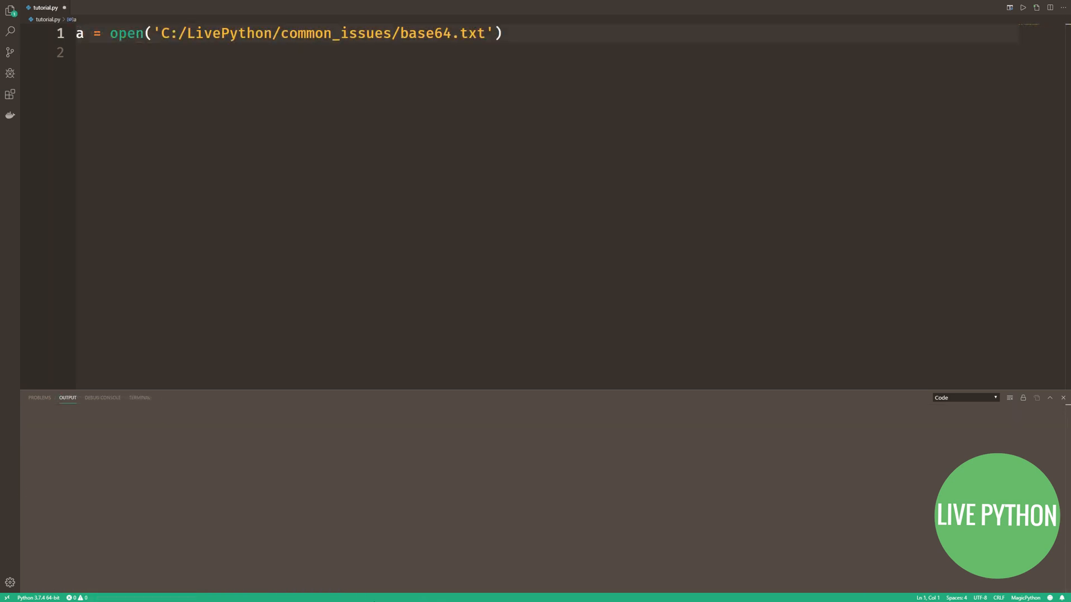
Step: Import Path from pathlib, print Path('C:/LivePython/common_issues/base64.txt') and run it
type("from pathlib import Path")
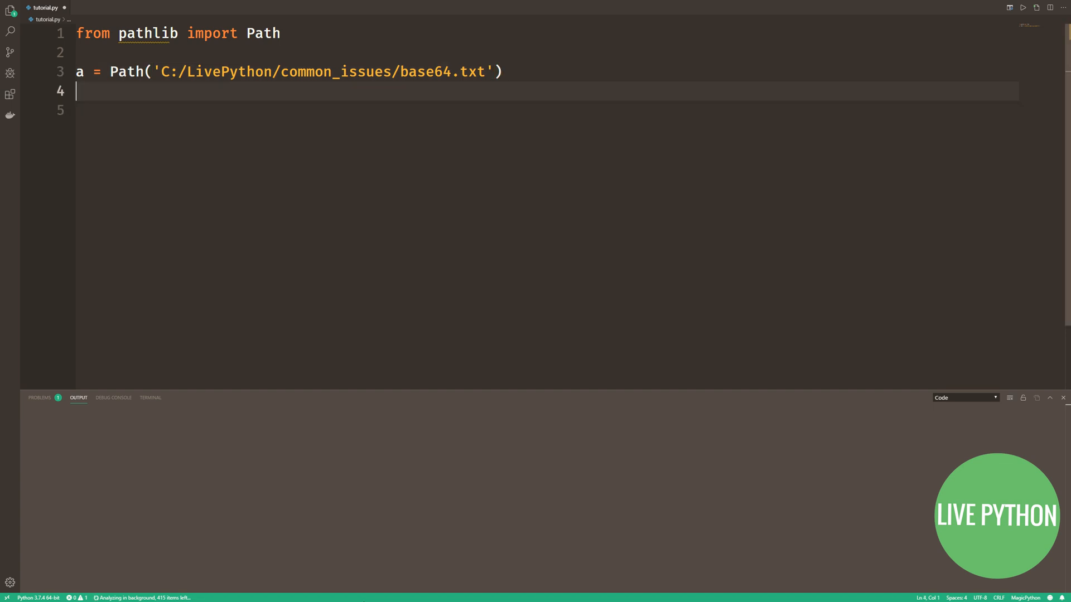
type("print(a)")
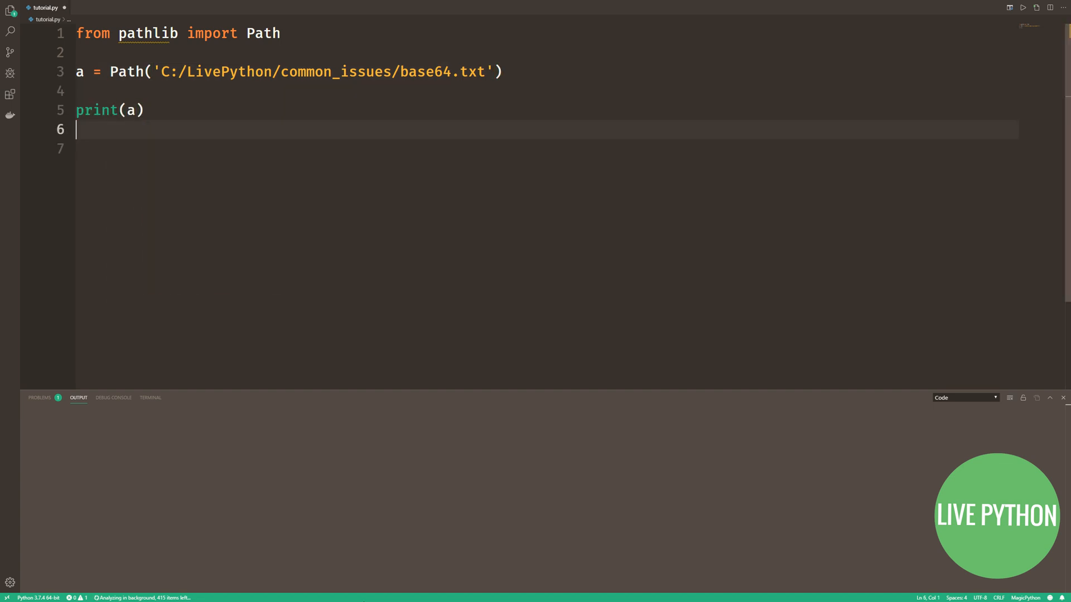
left_click(1023, 7)
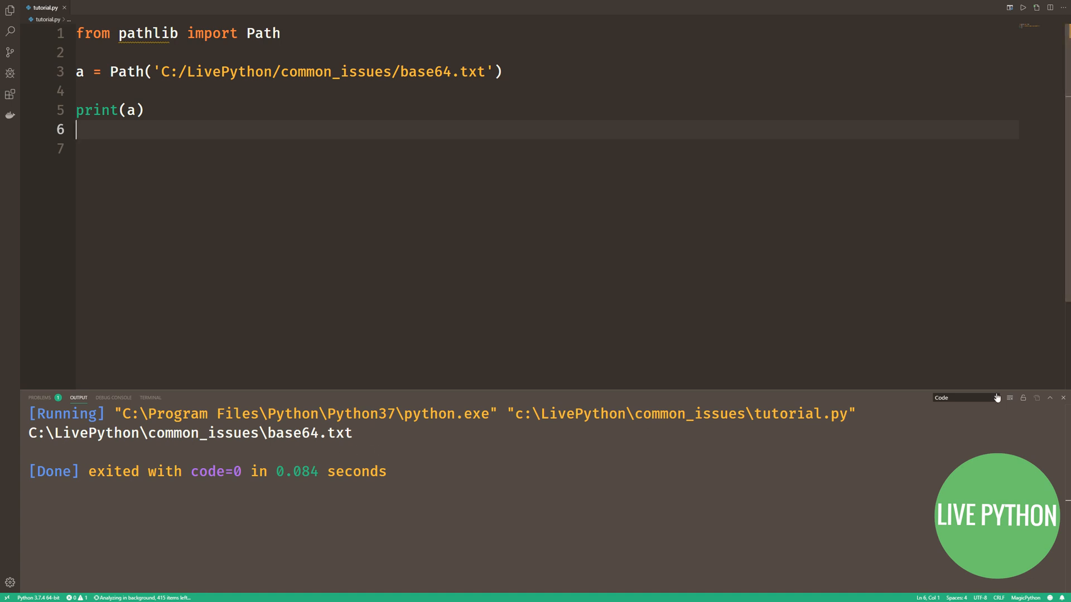
type("type")
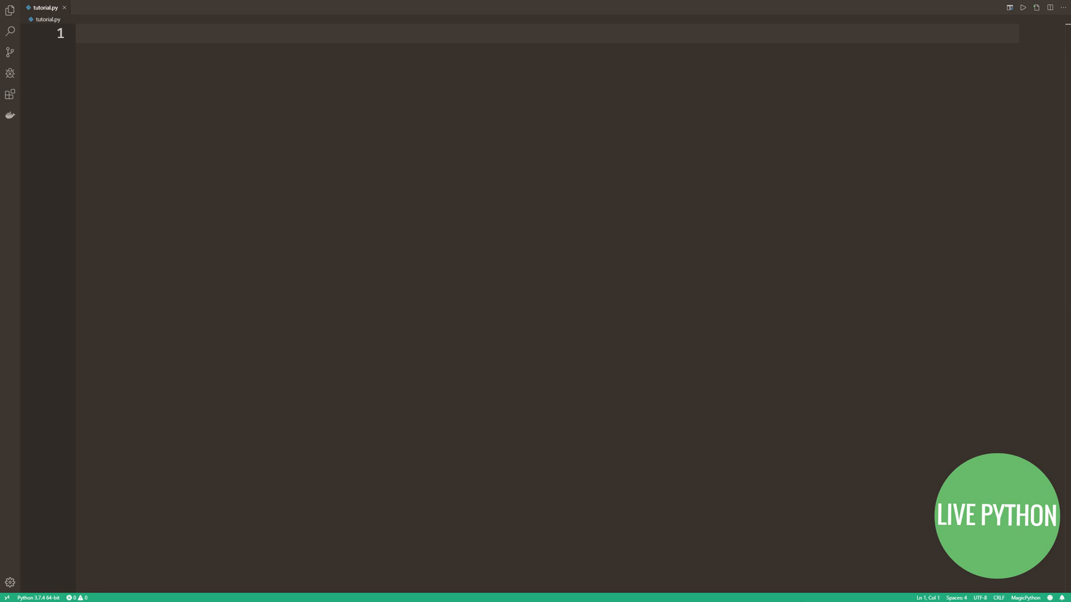
Step: Read user_input, add a comment to always run Python 3 barring extenuating circumstances, print it
type("user_input = raw_input('Enter a number:")
type("python .\\tutorial.py")
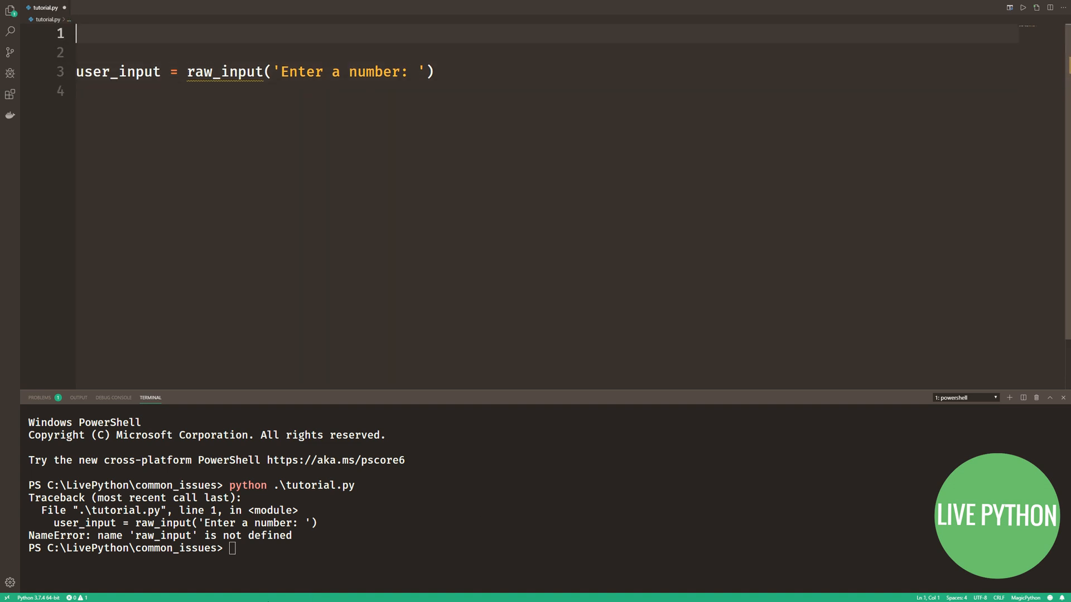
type("# Alway")
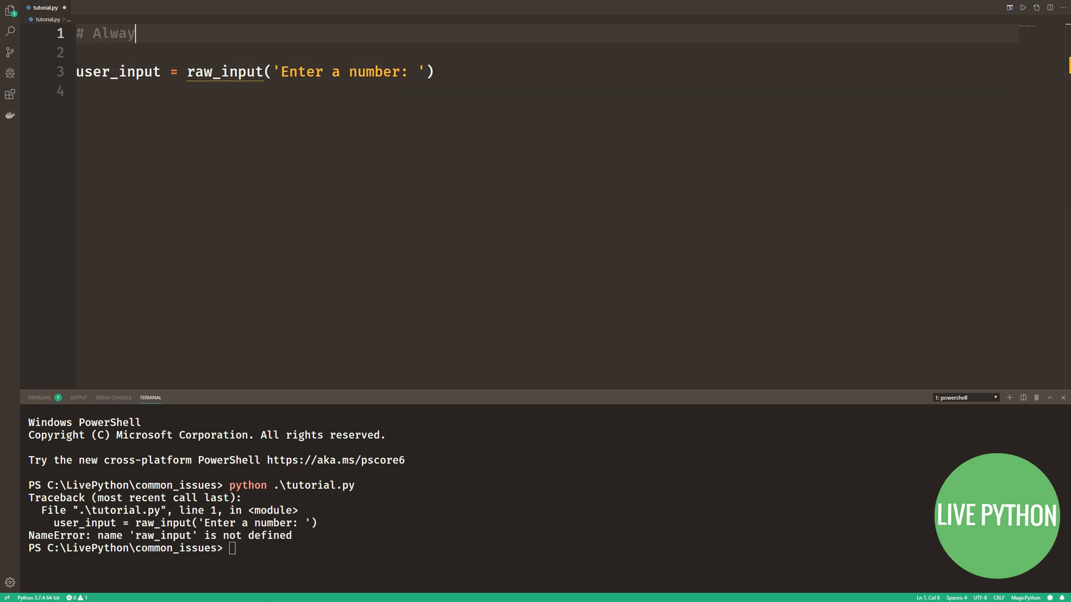
type("s make sure that you're running Python 3 unless th")
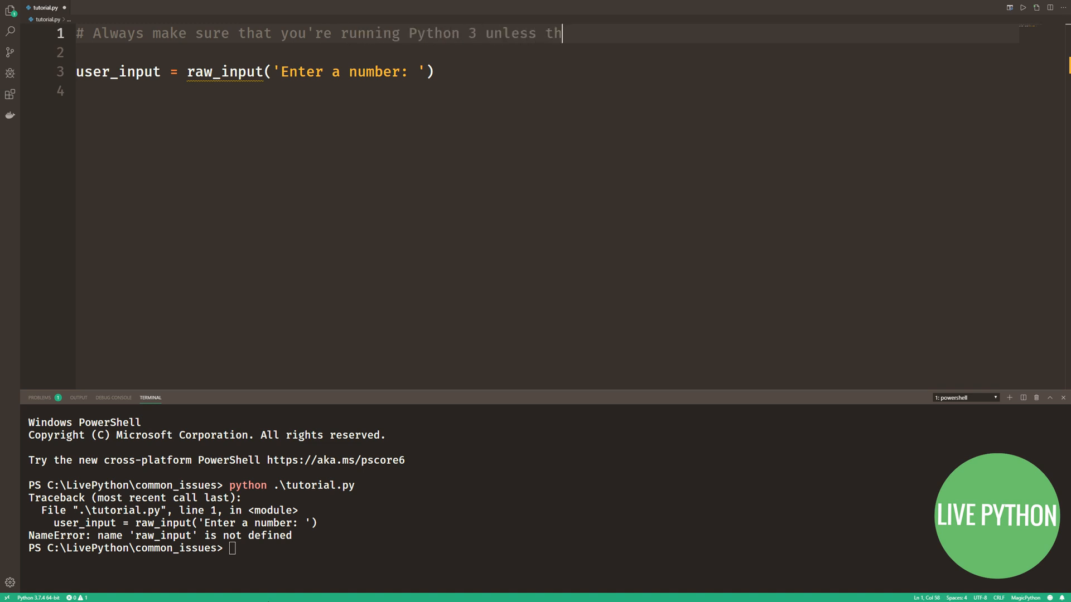
type("ere's a")
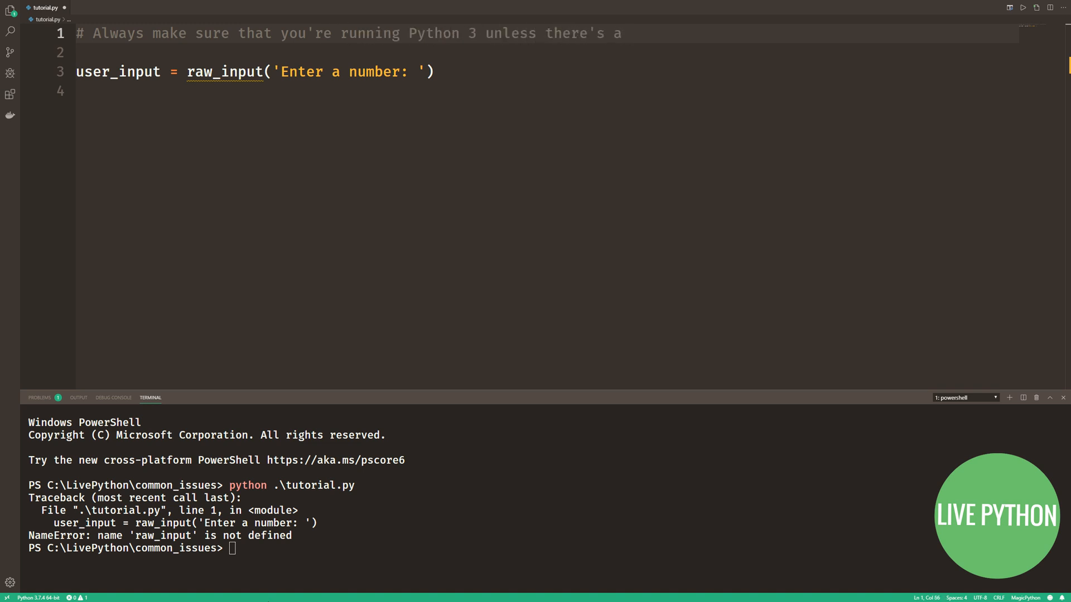
type("extenuating c")
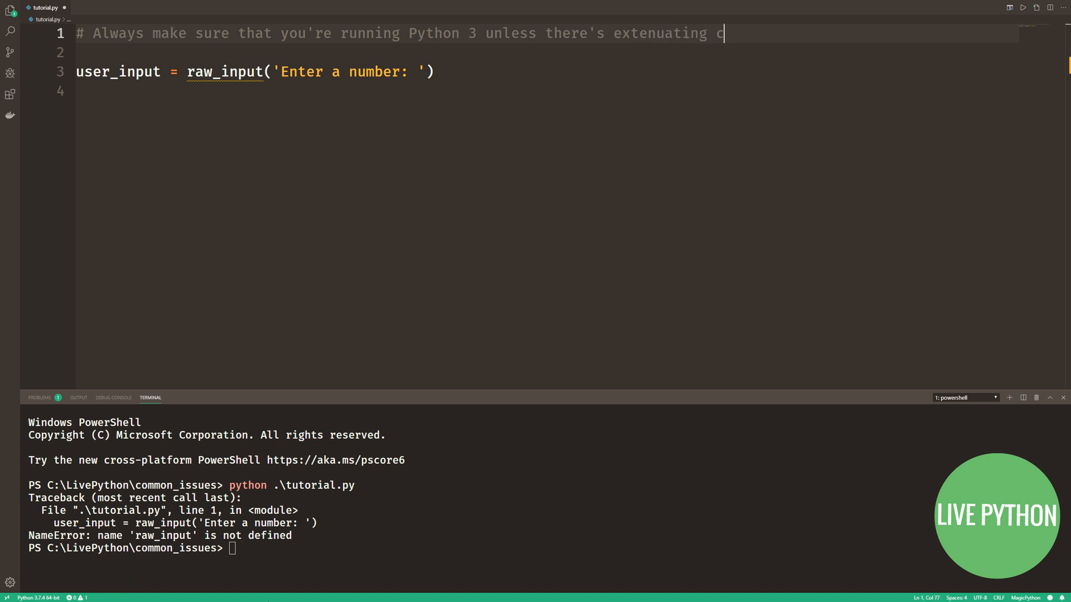
type("ircumstances!")
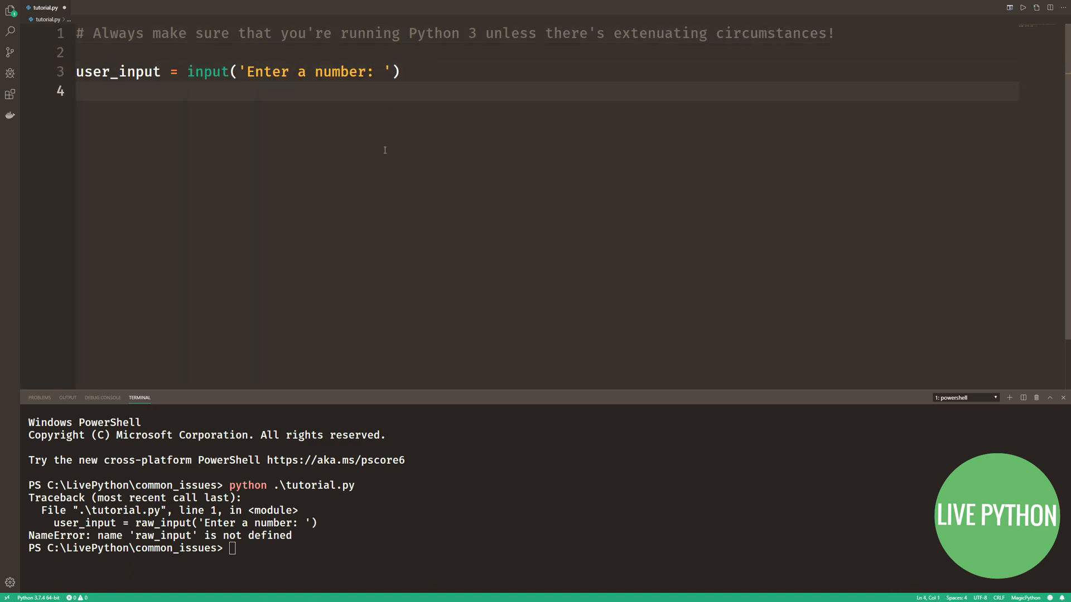
type("print(user_input)")
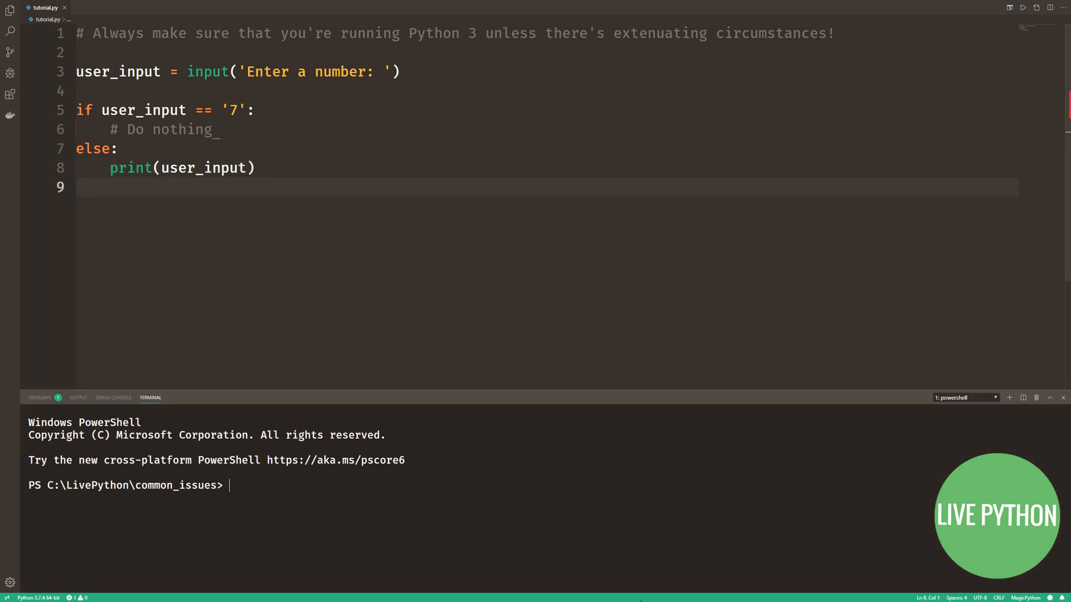
Step: Fix the IndentationError with pass under the '7' comment, then rerun tutorial.py with 7 and 5
type("python .\\tutorial.py")
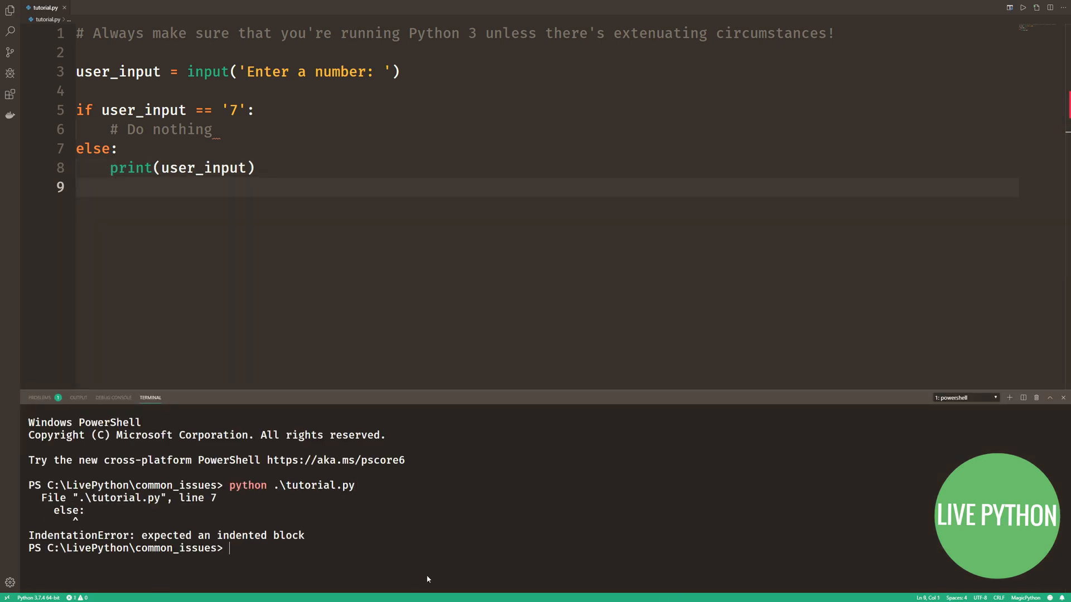
type("pass")
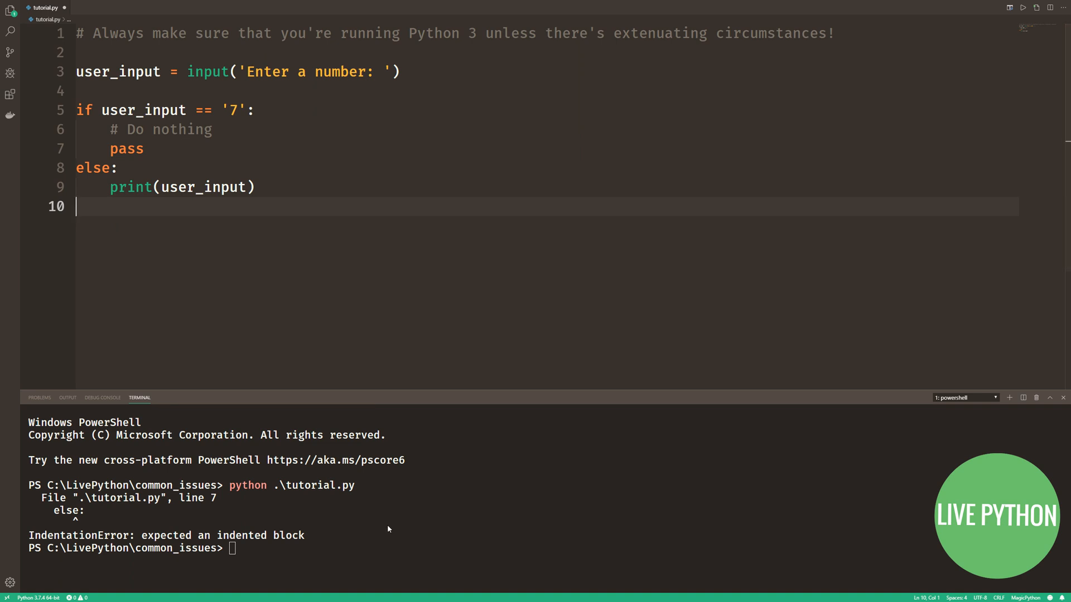
type("python .\\tutorial.py")
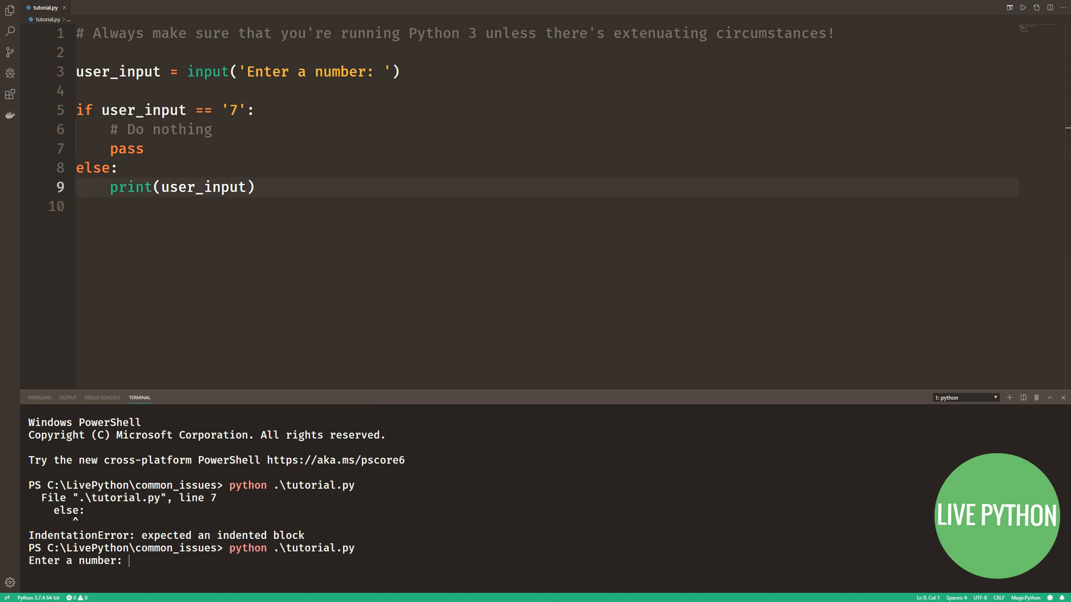
type("7")
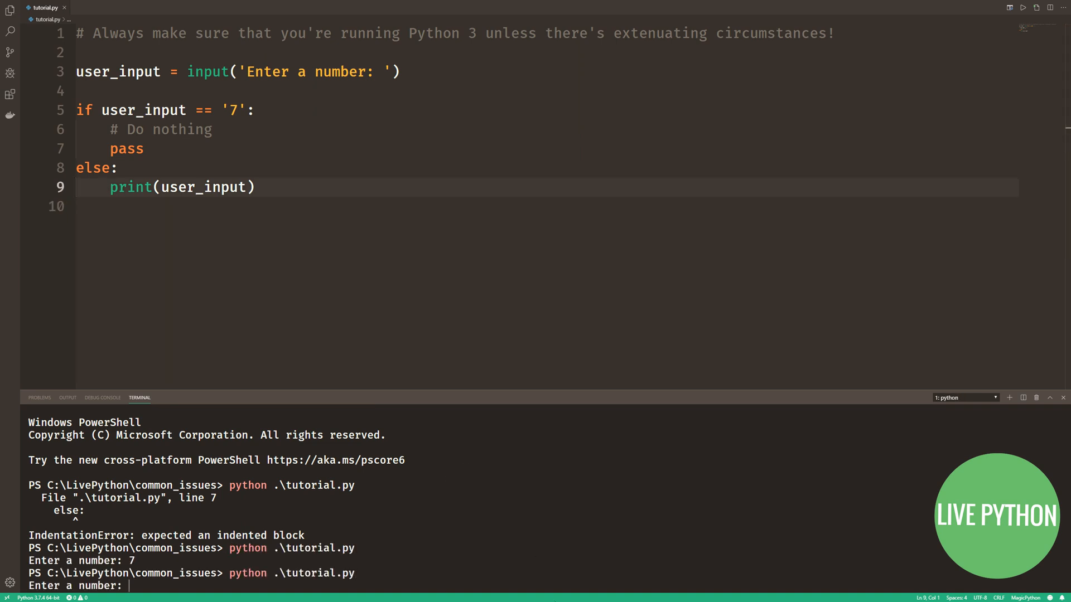
type("5")
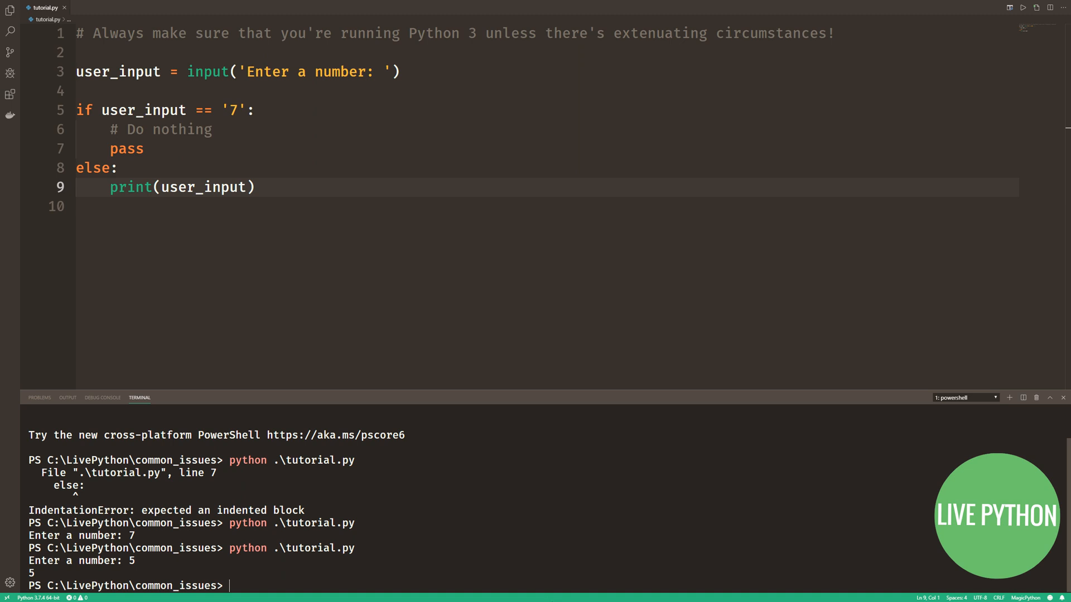